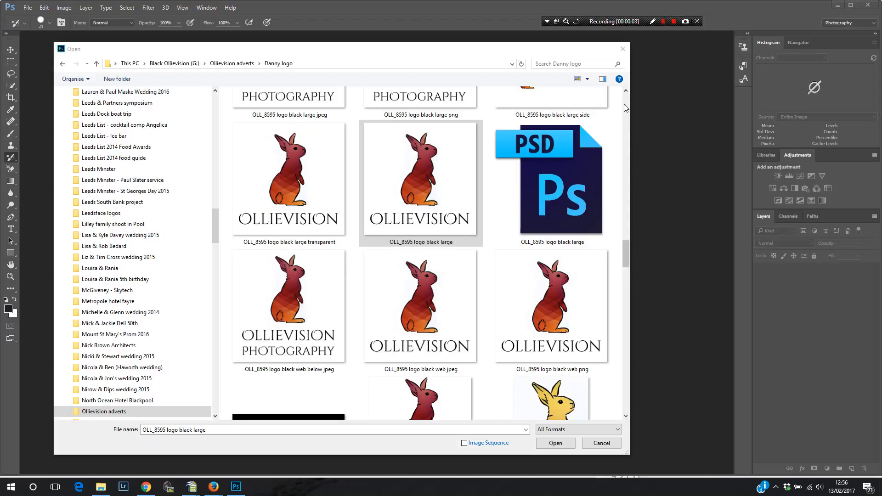
Select OLL_8595 logo black large.jpg in the Open dialog and open it.
click(421, 306)
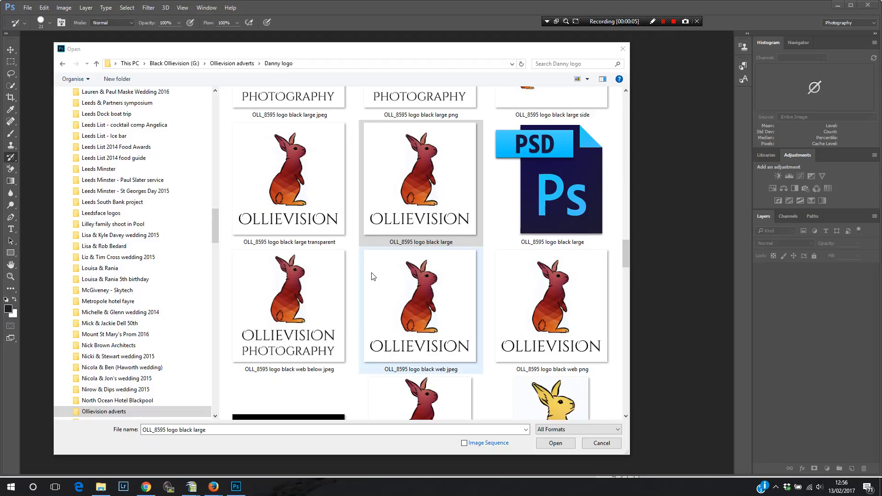
click(419, 180)
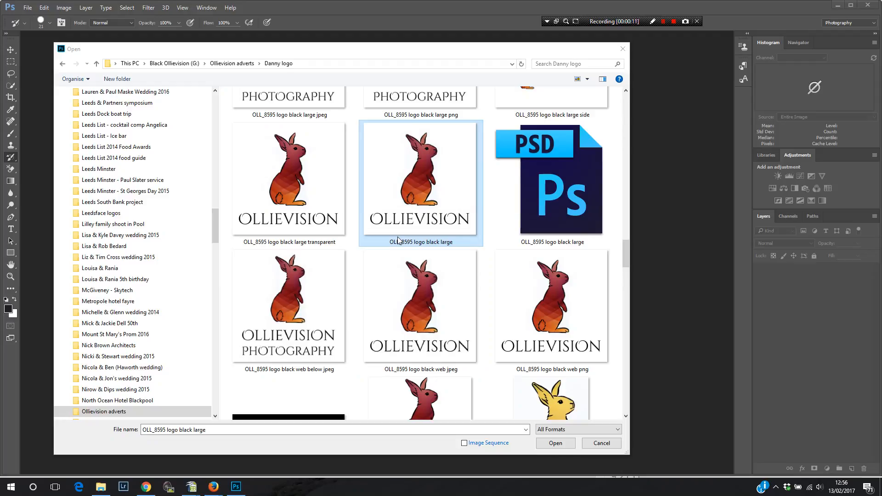
mouse_move(403, 233)
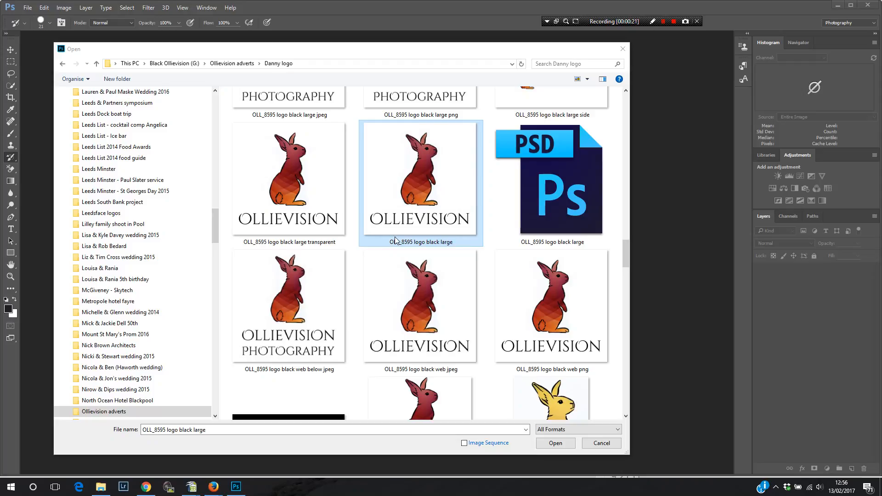
mouse_move(403, 216)
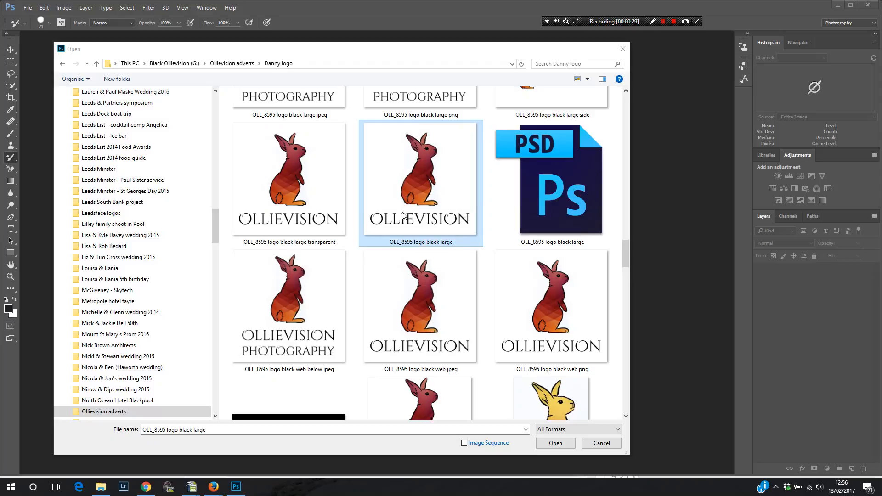
click(288, 307)
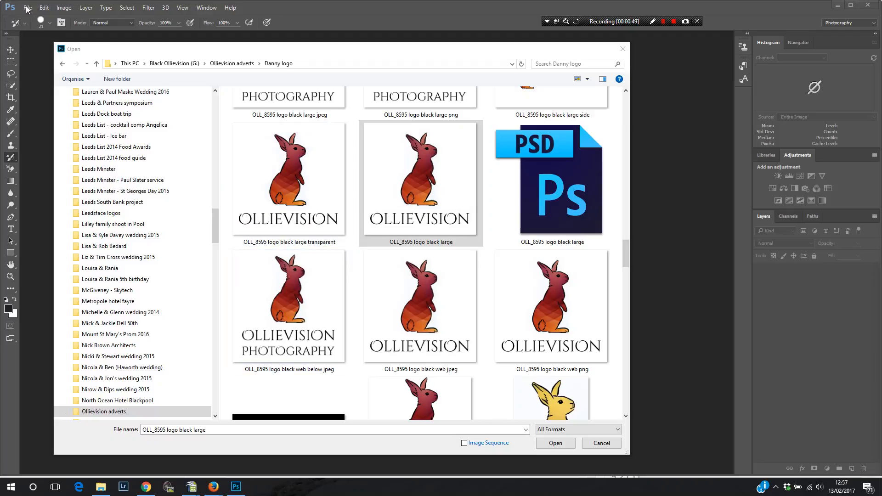
click(288, 307)
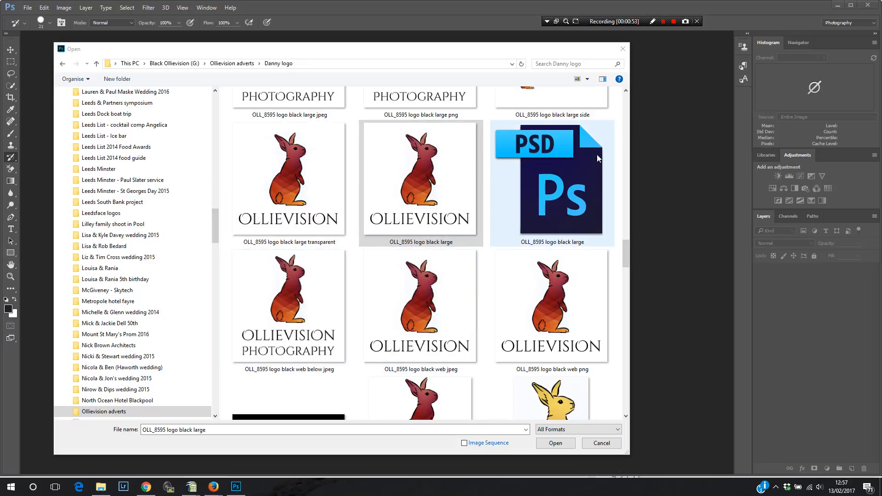
click(419, 178)
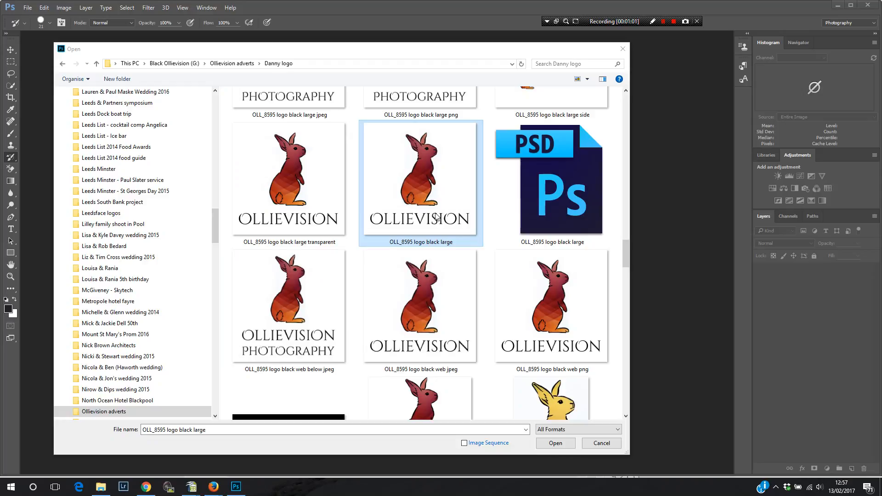
mouse_move(396, 212)
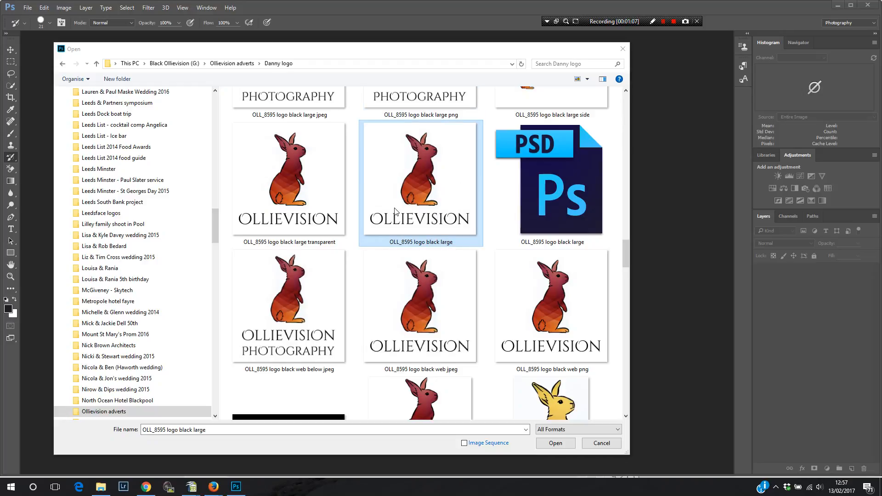
mouse_move(411, 209)
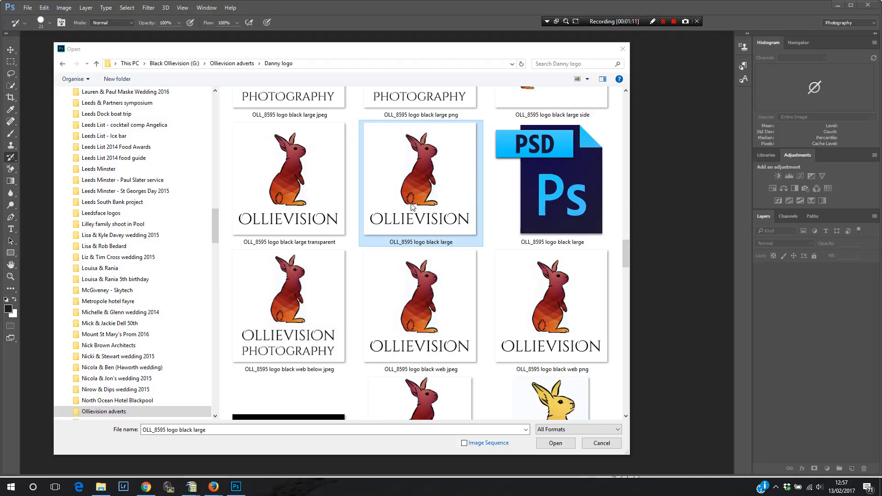
mouse_move(418, 181)
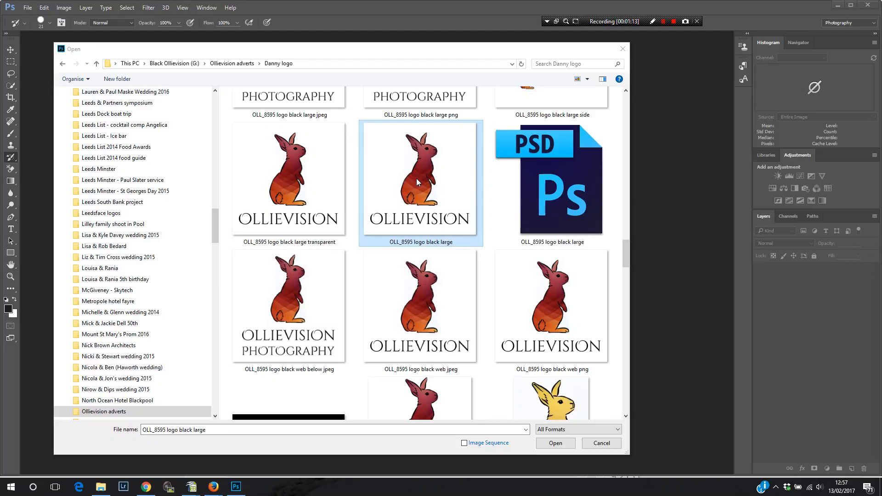
mouse_move(556, 444)
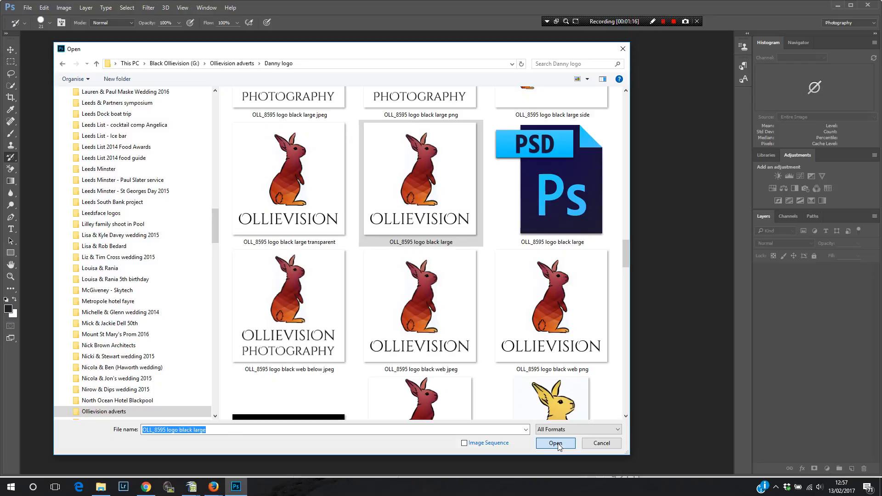
click(555, 443)
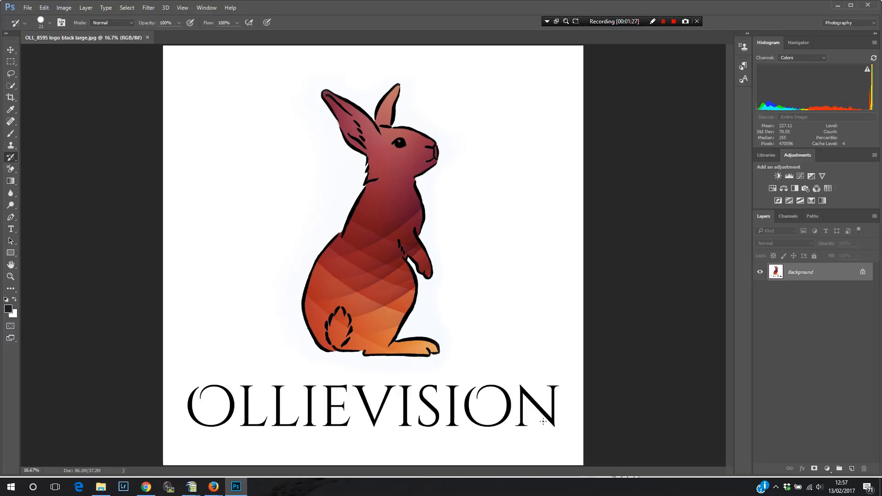
mouse_move(554, 211)
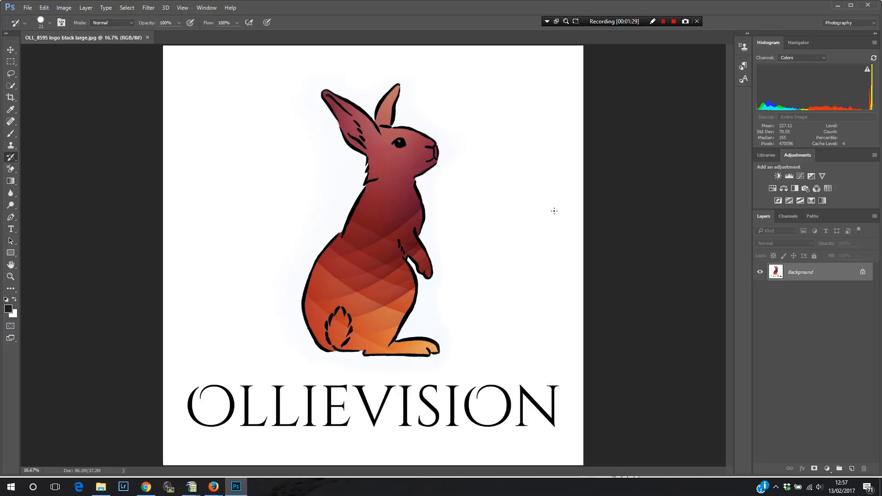
mouse_move(544, 226)
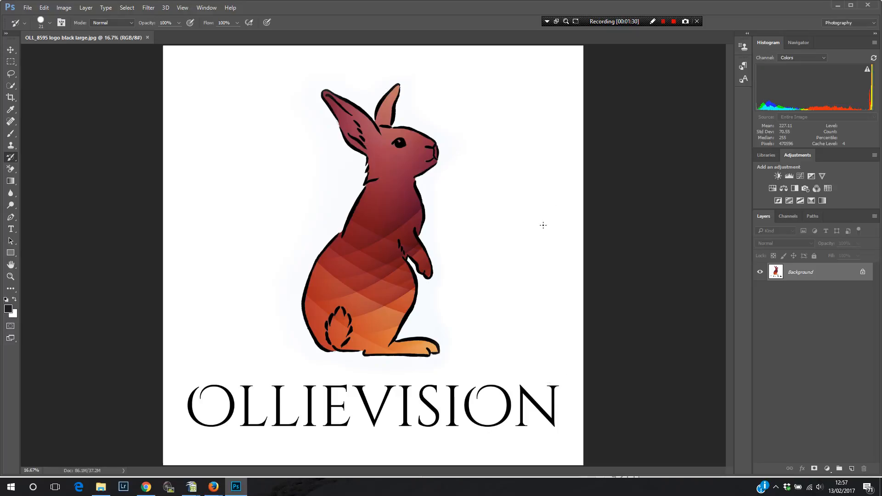
mouse_move(546, 213)
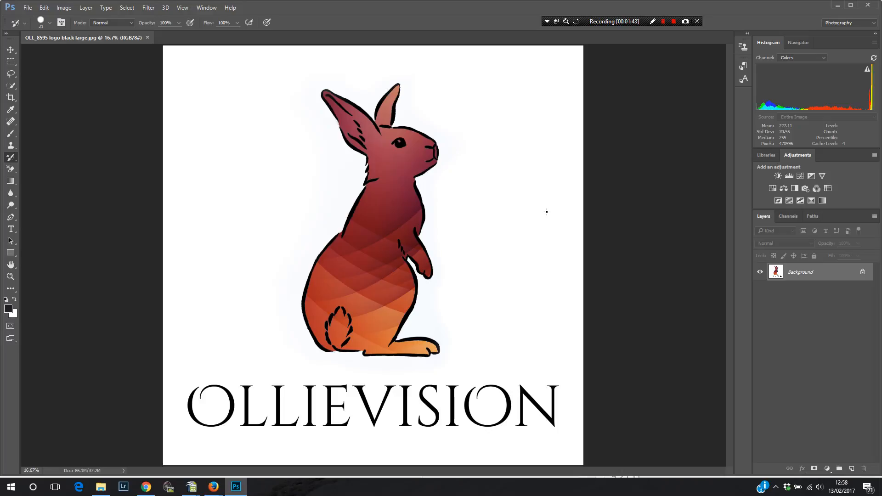
mouse_move(361, 73)
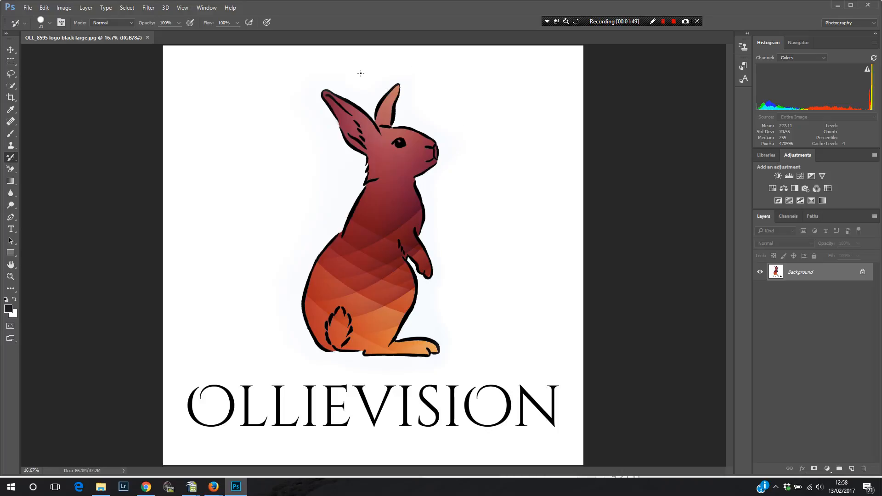
mouse_move(242, 63)
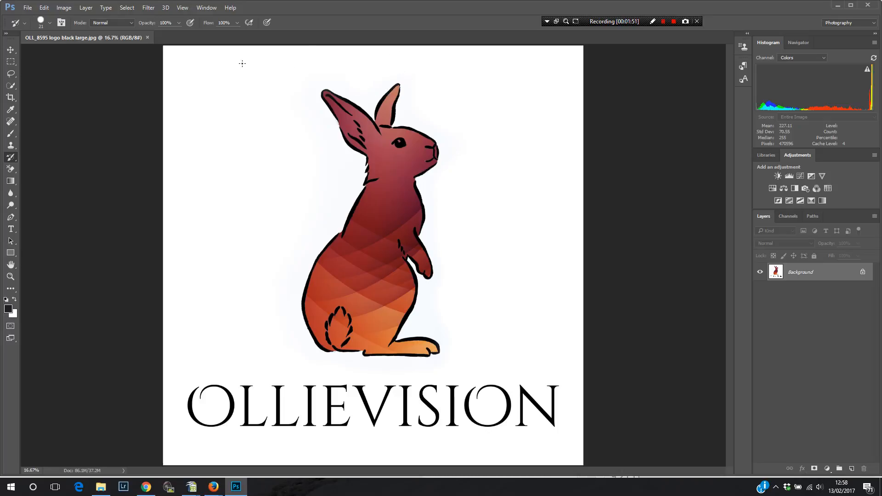
mouse_move(568, 438)
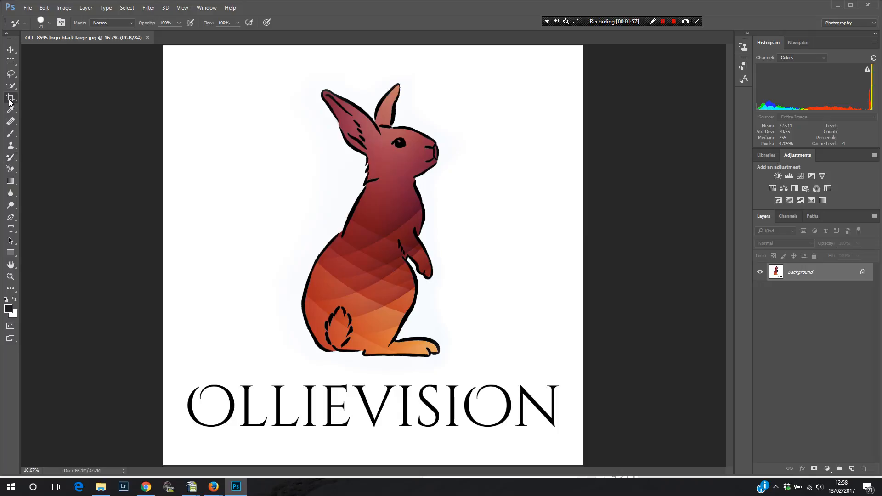
Activate the Crop tool with a 12:10 preview, cancelling the New Crop Preset dialog.
click(10, 98)
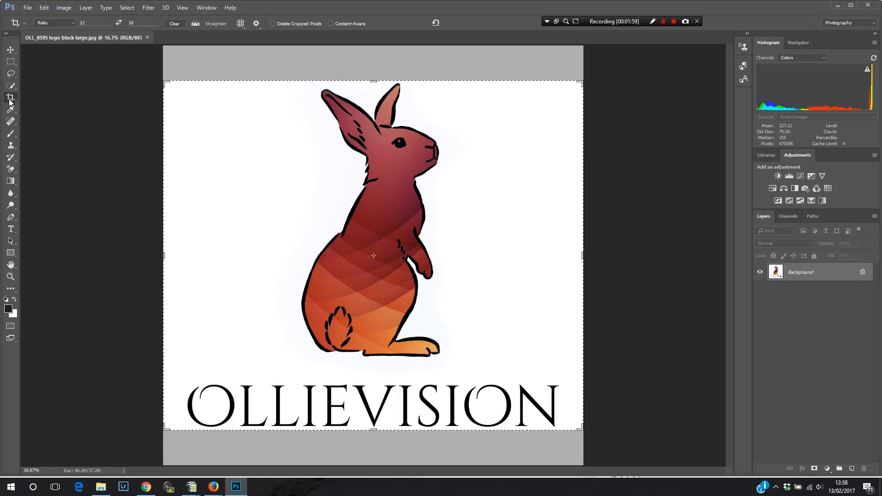
mouse_move(10, 97)
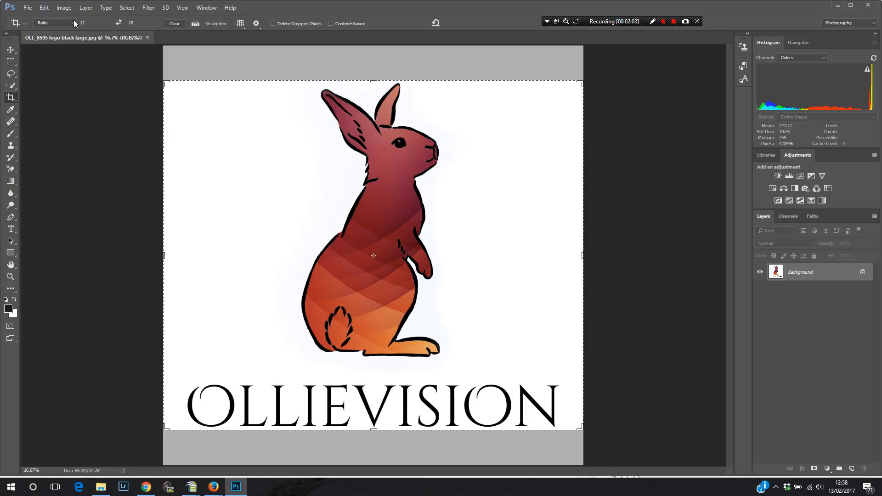
click(53, 23)
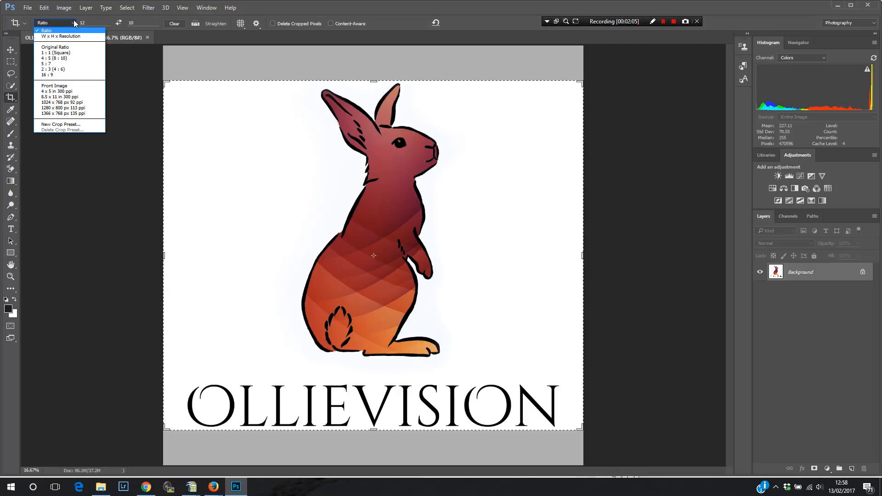
mouse_move(62, 108)
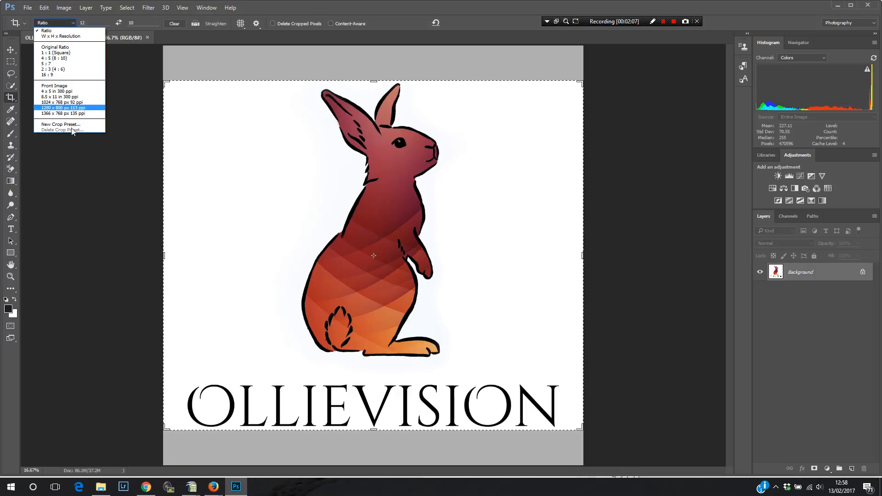
mouse_move(61, 125)
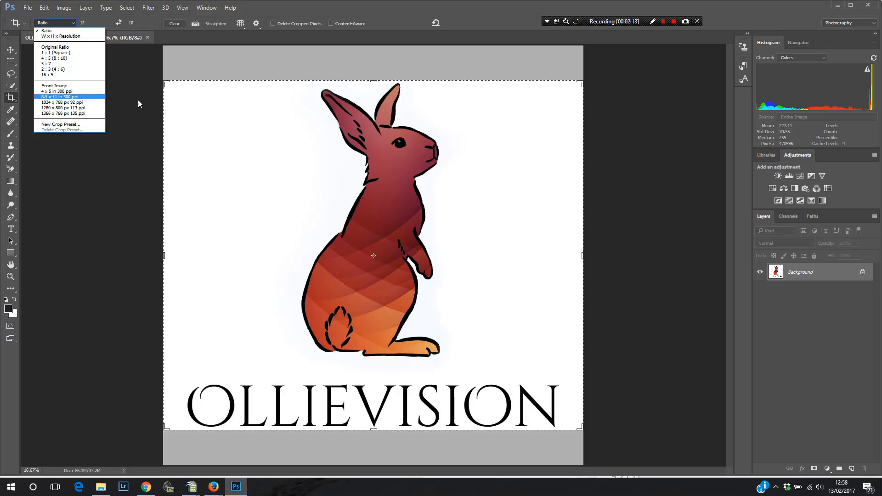
mouse_move(50, 70)
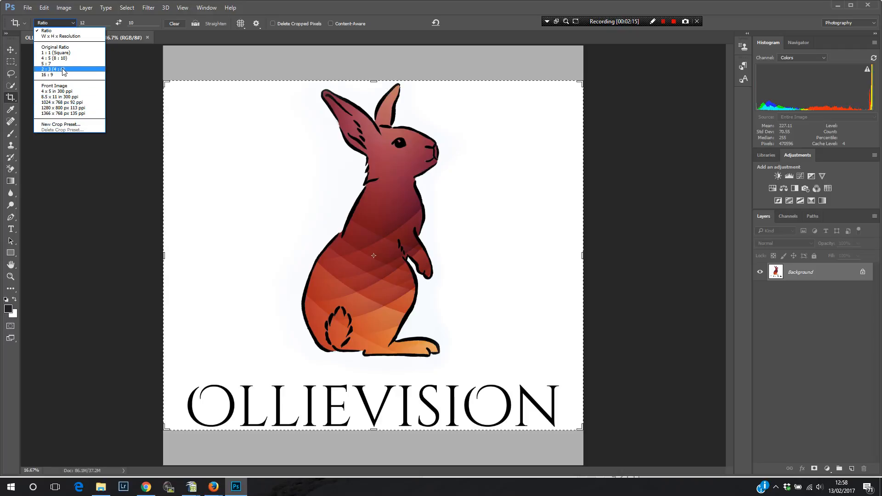
mouse_move(72, 124)
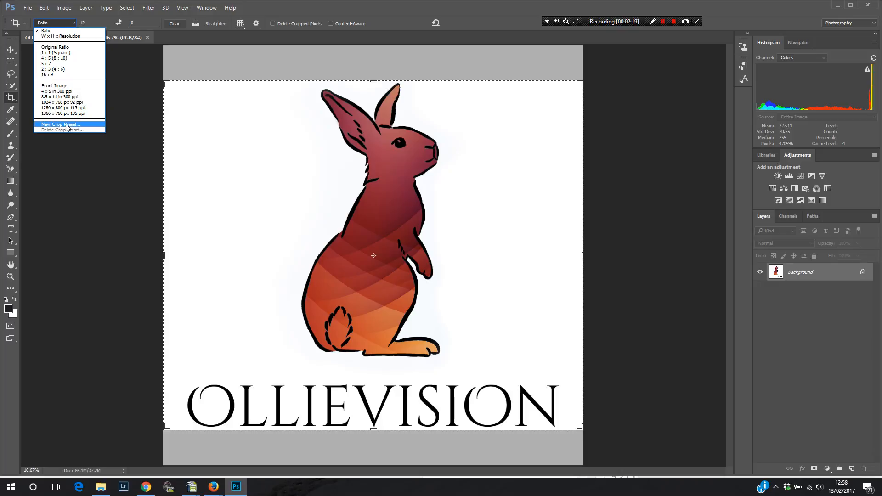
click(61, 124)
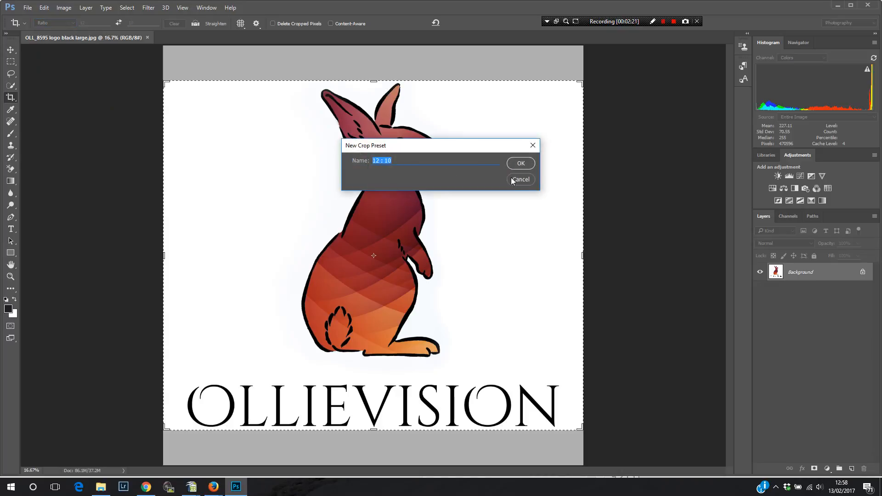
click(520, 163)
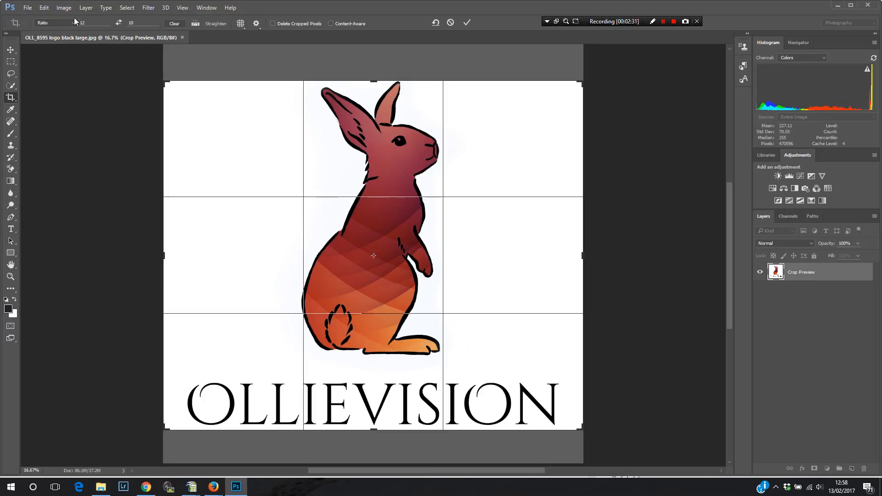
Clear the crop ratio, tighten the frame around the rabbit logo, and commit the crop.
click(54, 23)
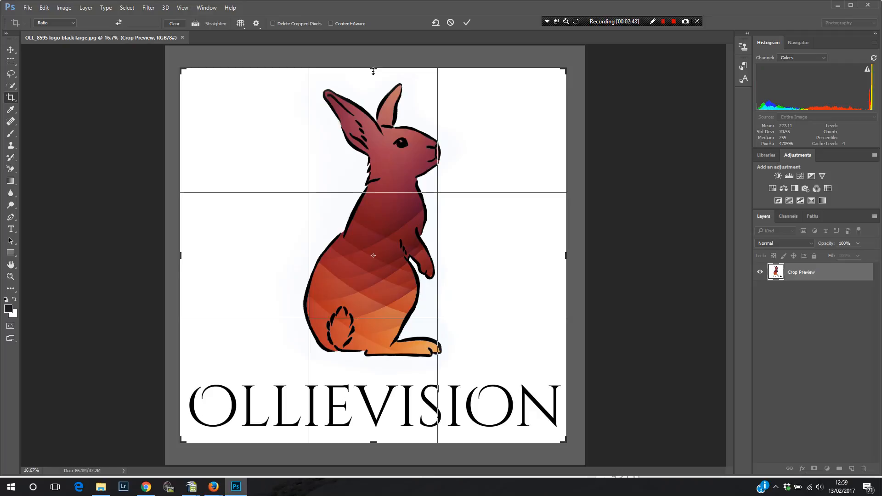
drag(373, 70, 373, 73)
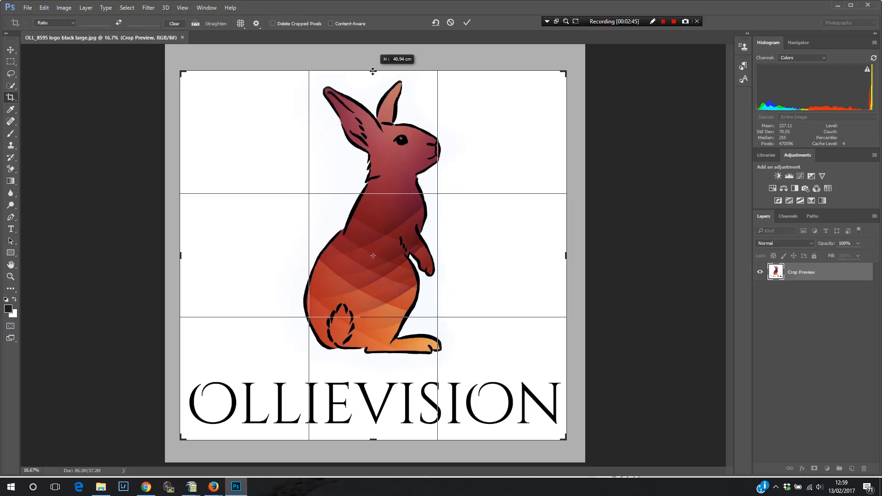
drag(372, 72, 372, 75)
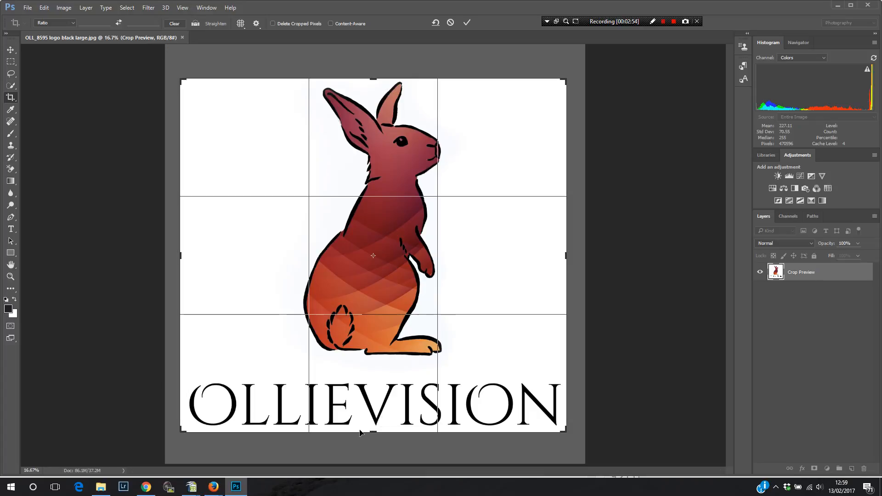
click(466, 22)
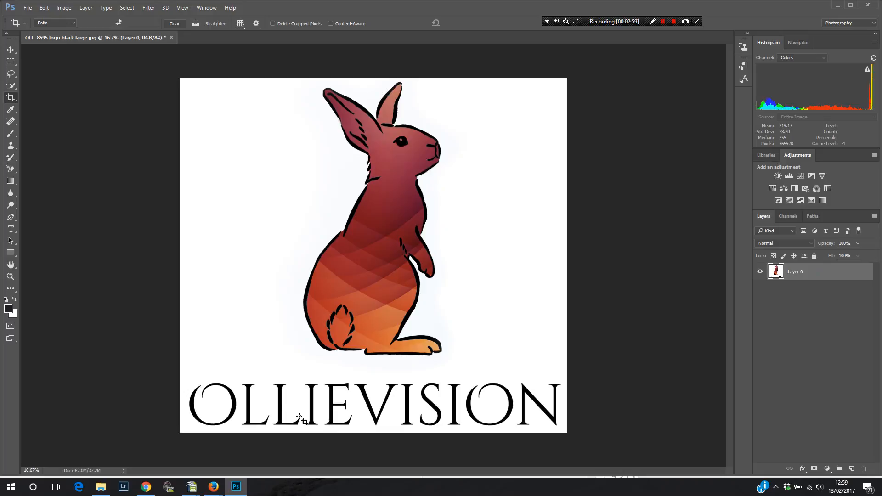
mouse_move(223, 209)
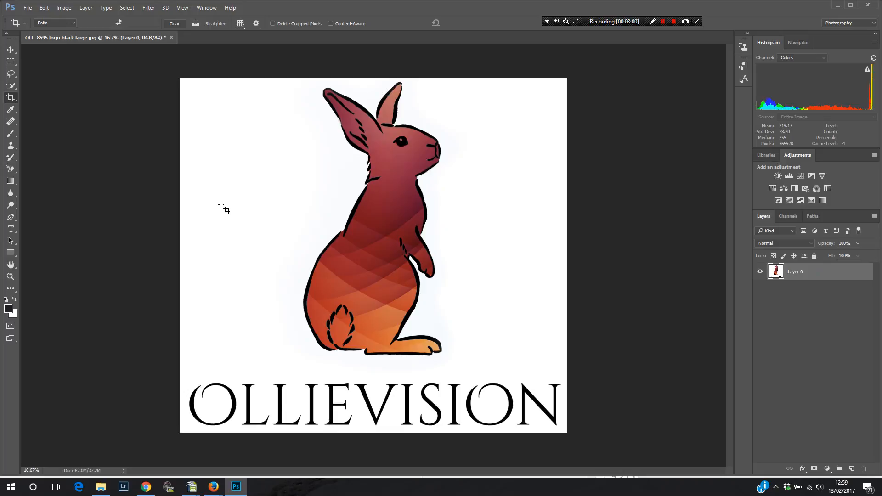
mouse_move(301, 151)
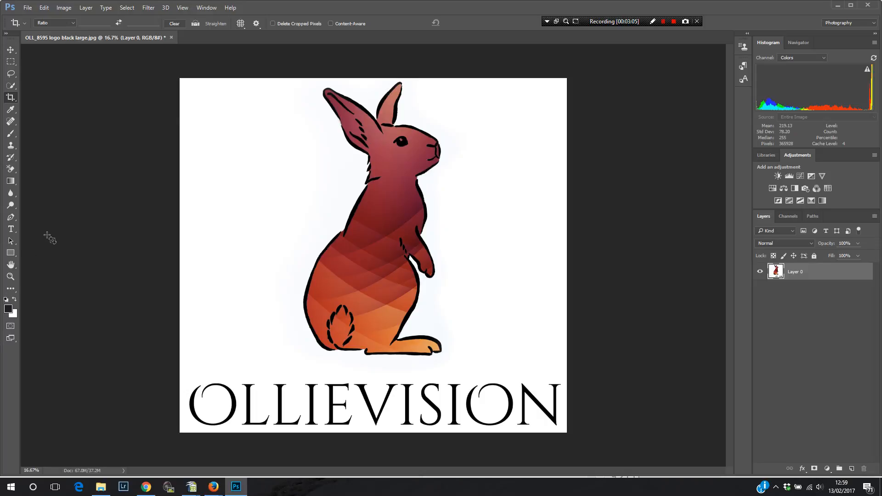
mouse_move(50, 245)
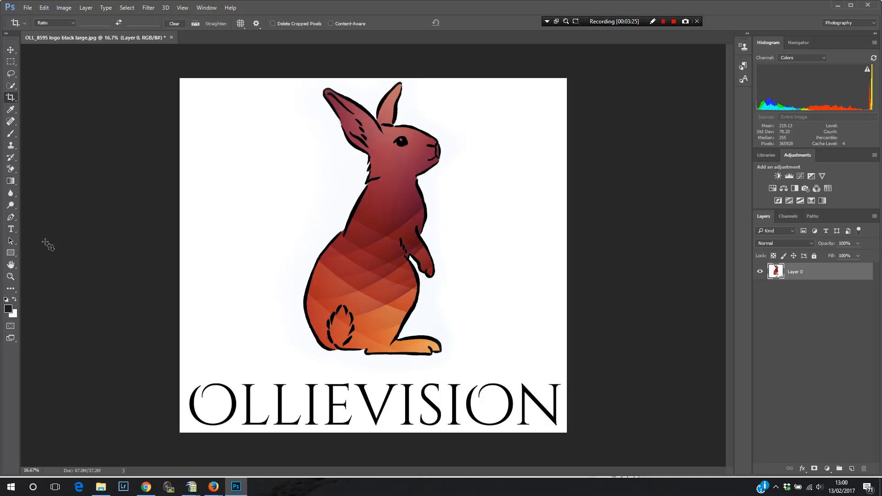
mouse_move(35, 258)
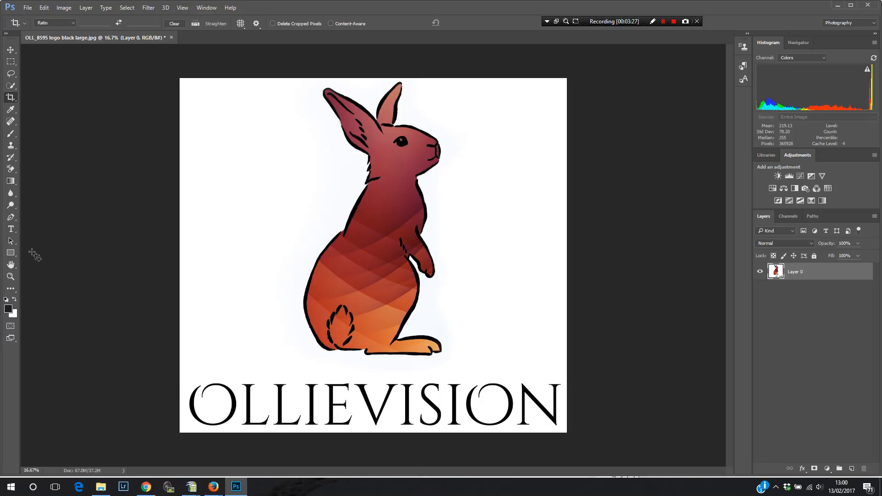
mouse_move(10, 219)
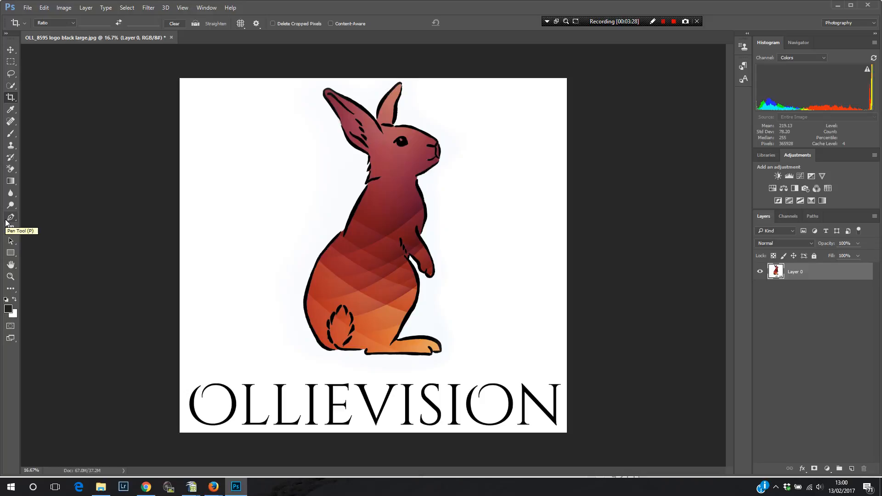
mouse_move(10, 218)
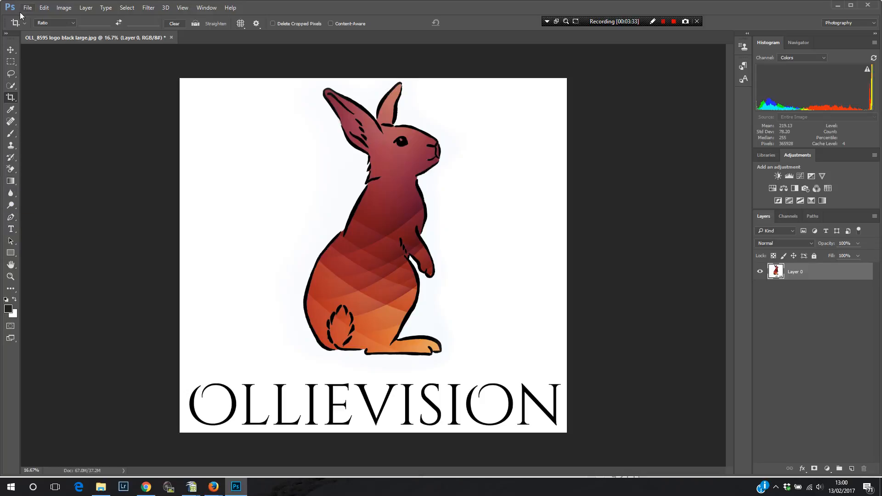
mouse_move(29, 73)
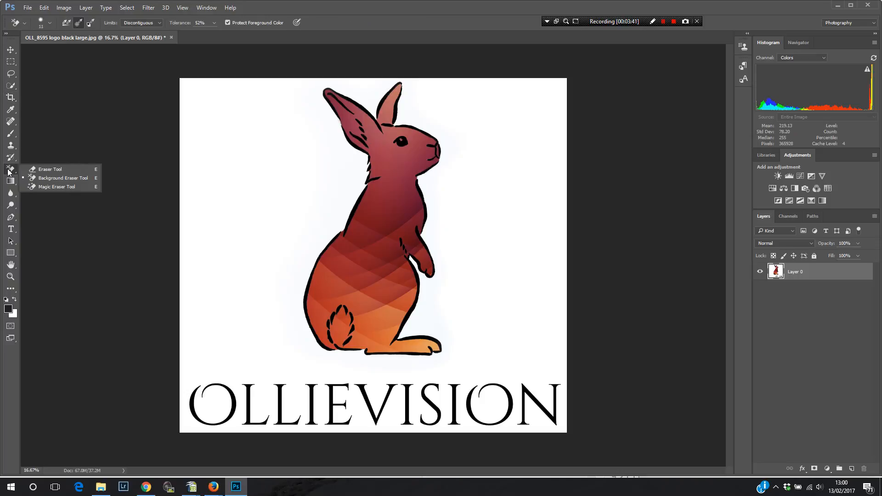
mouse_move(10, 179)
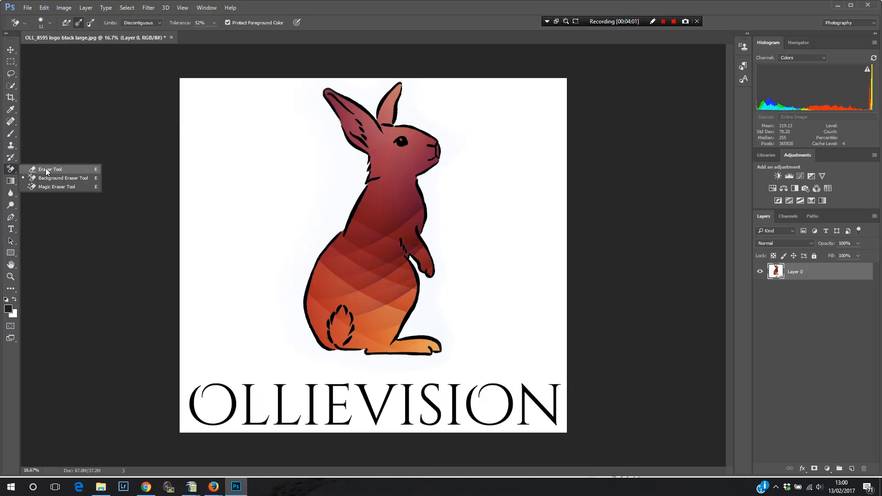
Choose the Background Eraser Tool instead of the plain Eraser and show its brush settings.
click(49, 169)
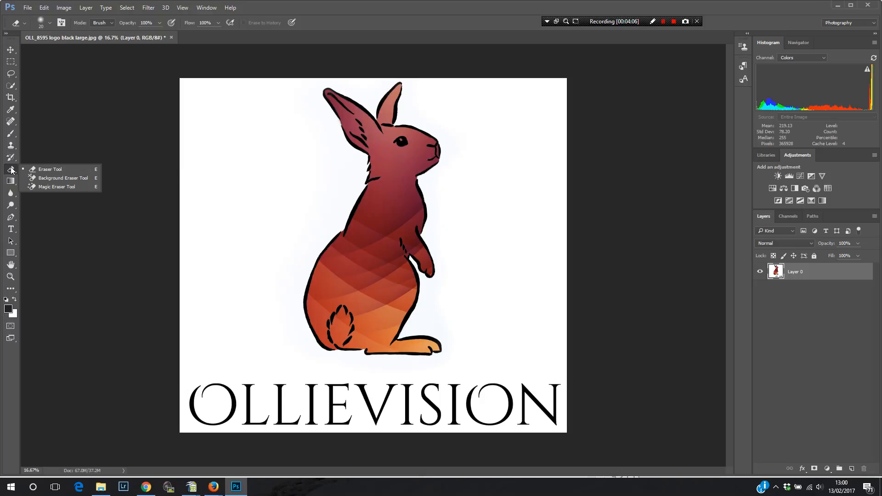
click(61, 178)
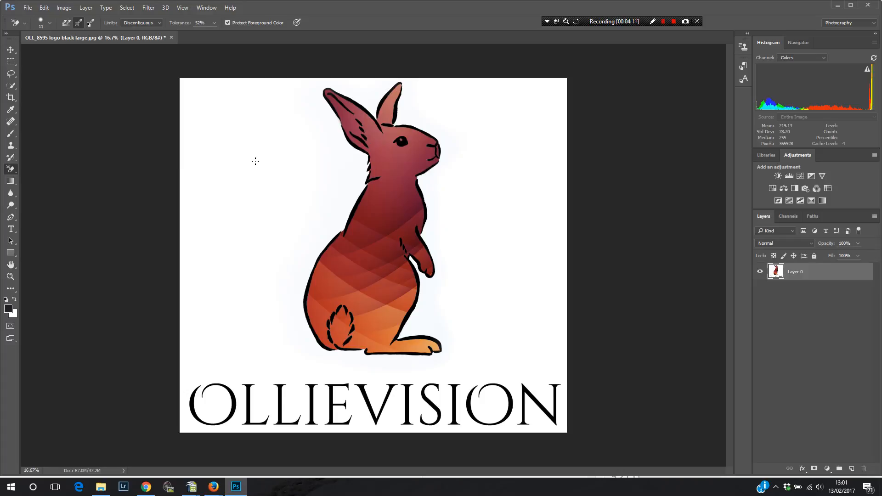
mouse_move(48, 14)
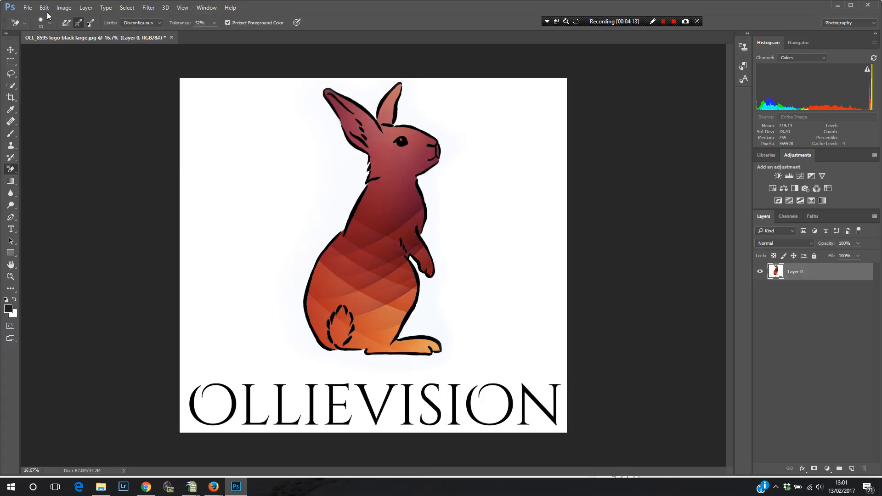
click(50, 23)
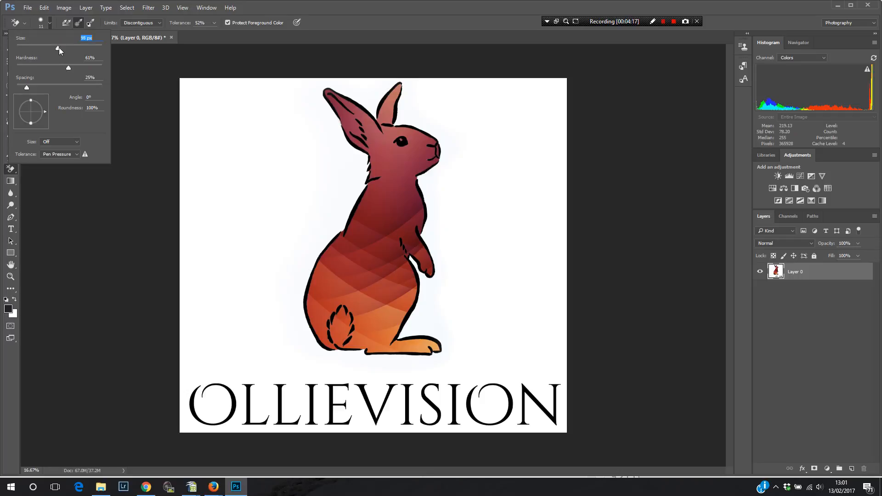
Enlarge the background eraser brush size to about 2097 px.
drag(56, 48, 77, 48)
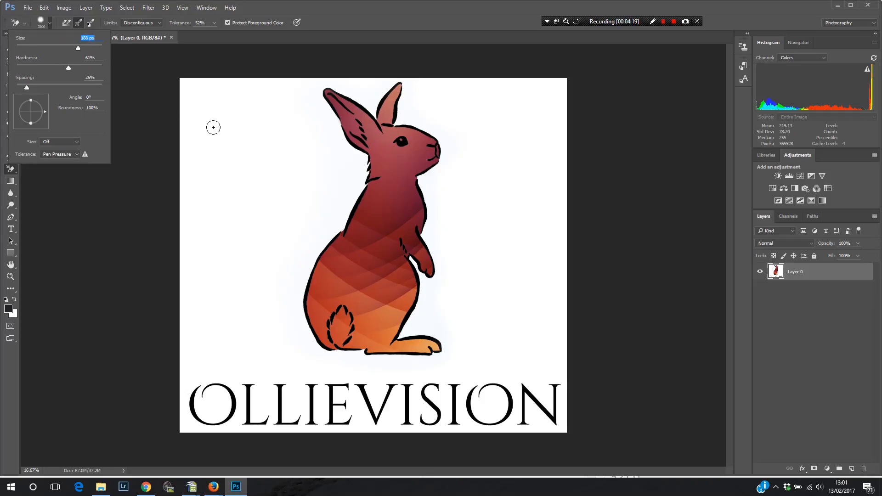
drag(78, 47, 95, 48)
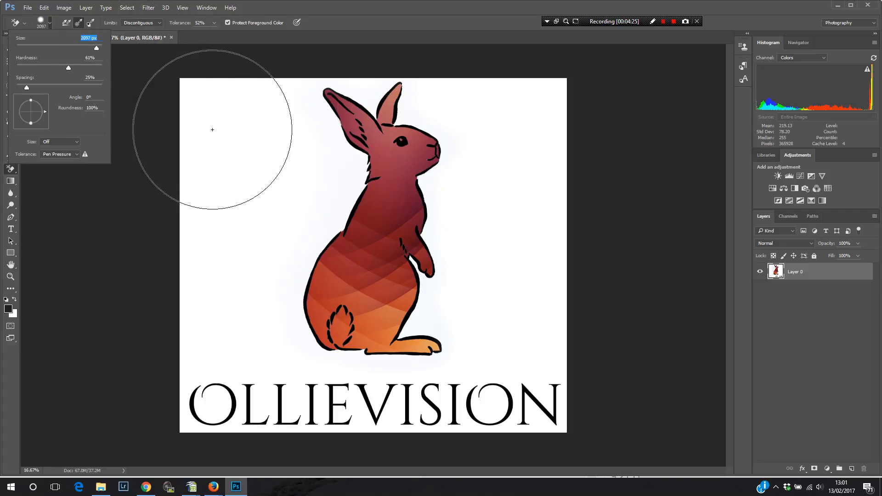
mouse_move(201, 130)
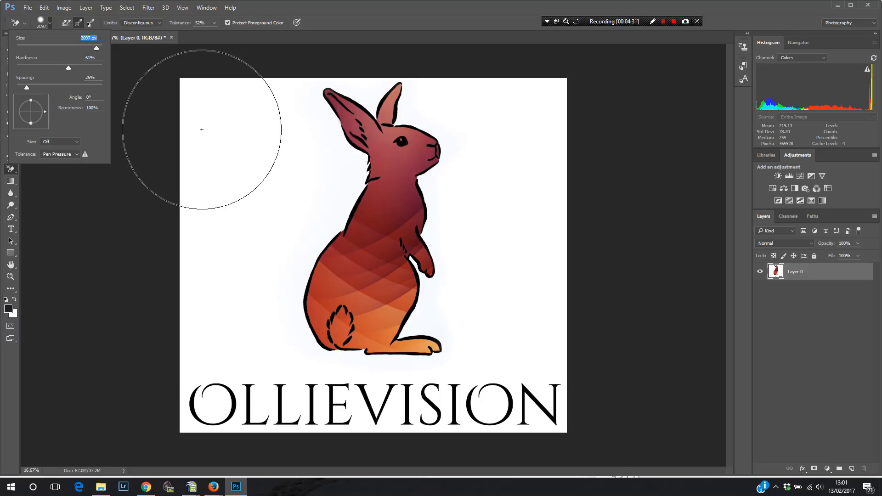
mouse_move(225, 135)
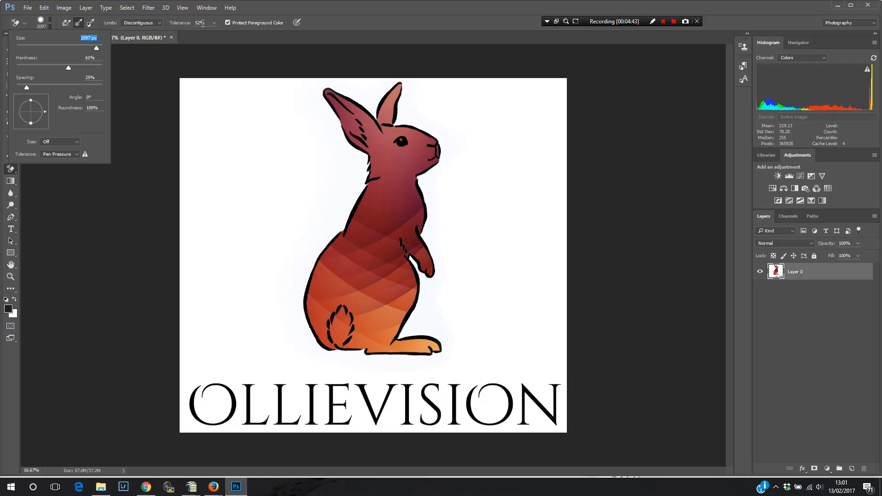
mouse_move(252, 156)
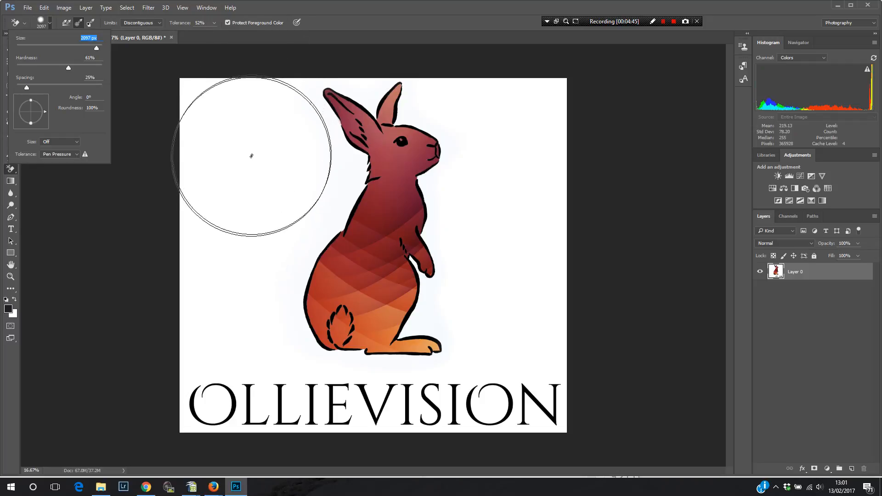
mouse_move(249, 158)
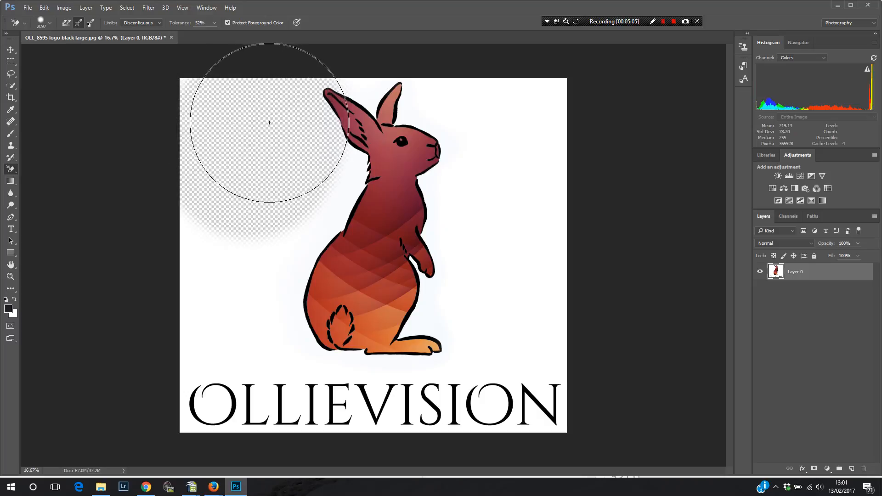
Erase the remaining white background from the top-left around the logo.
drag(268, 122, 217, 116)
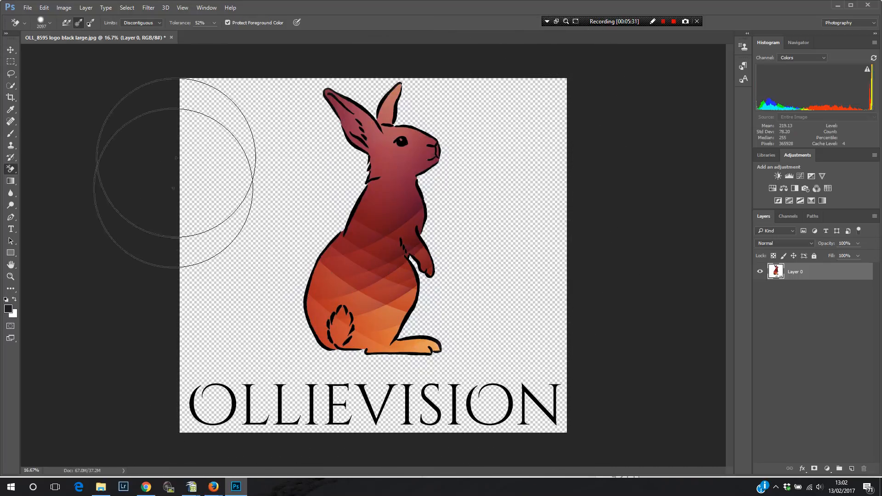
mouse_move(214, 97)
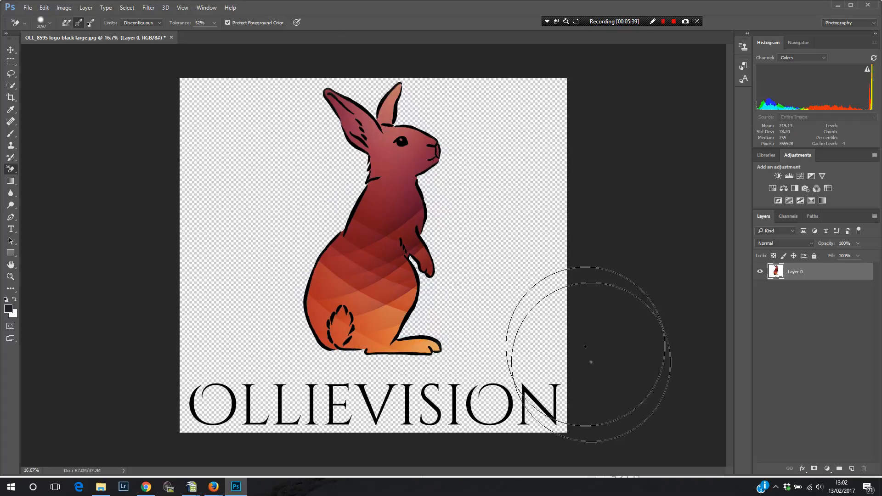
mouse_move(181, 389)
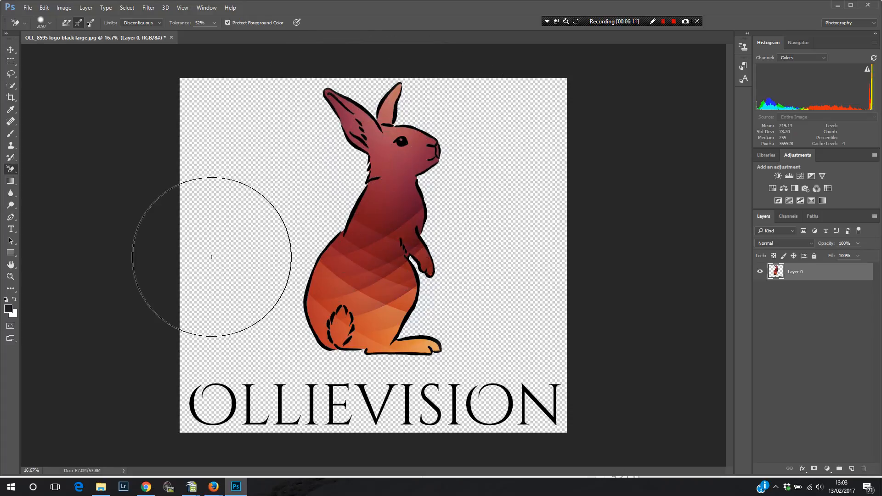
mouse_move(92, 208)
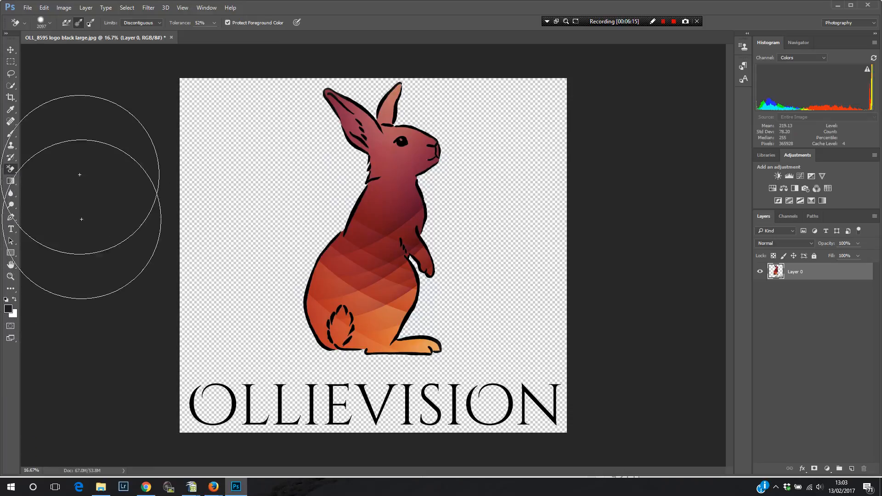
mouse_move(91, 116)
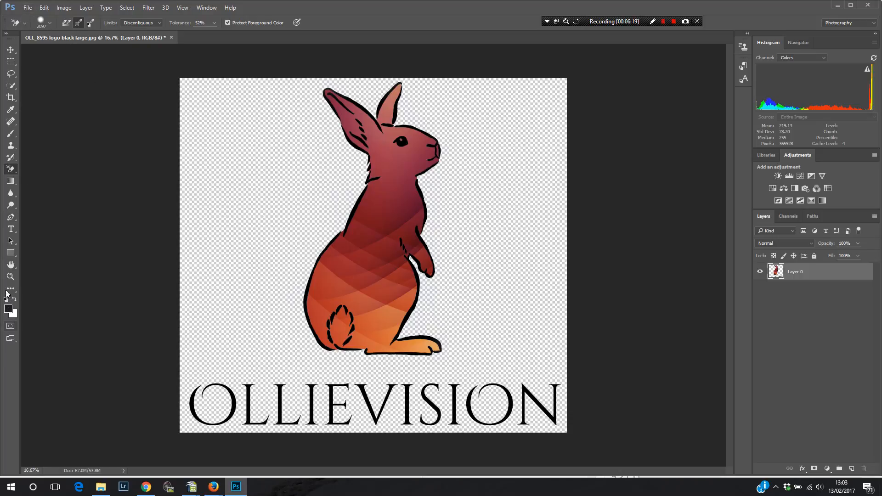
Switch to the Hand Tool and bring up the File menu.
click(10, 265)
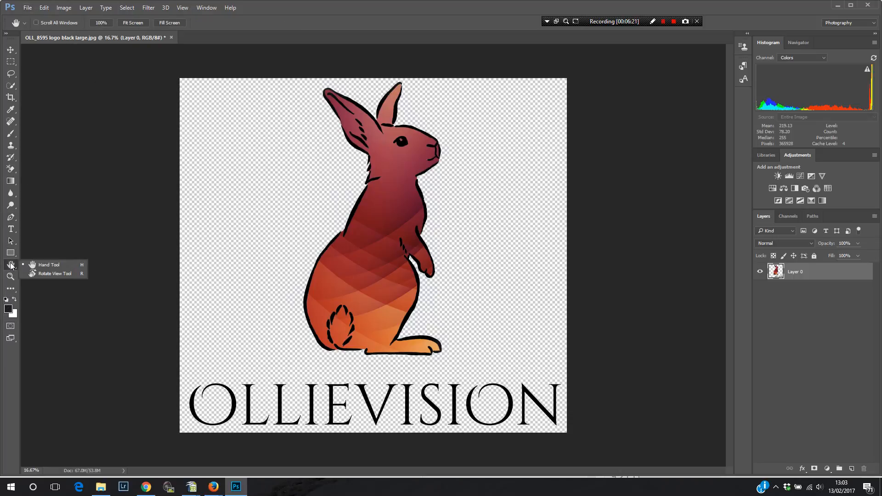
mouse_move(498, 115)
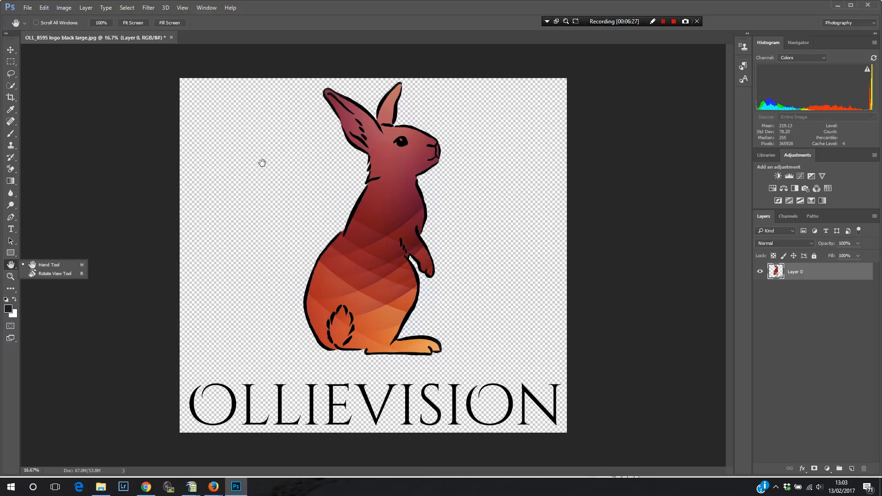
mouse_move(128, 55)
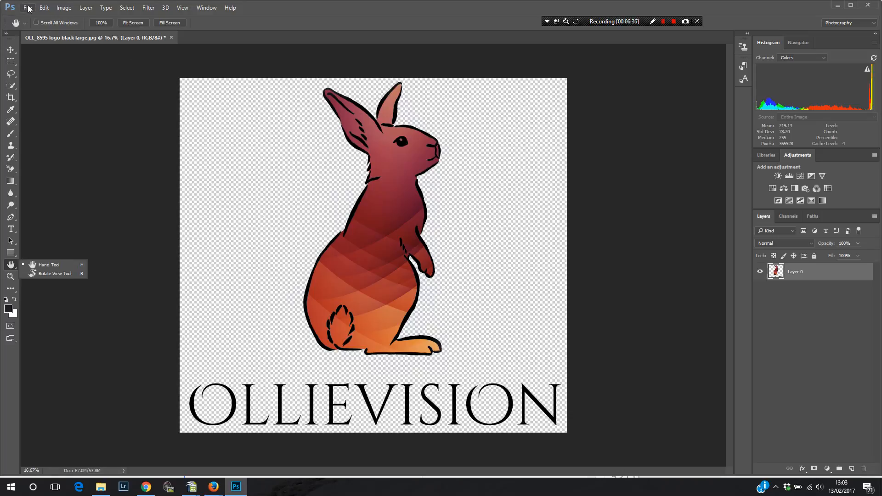
click(27, 7)
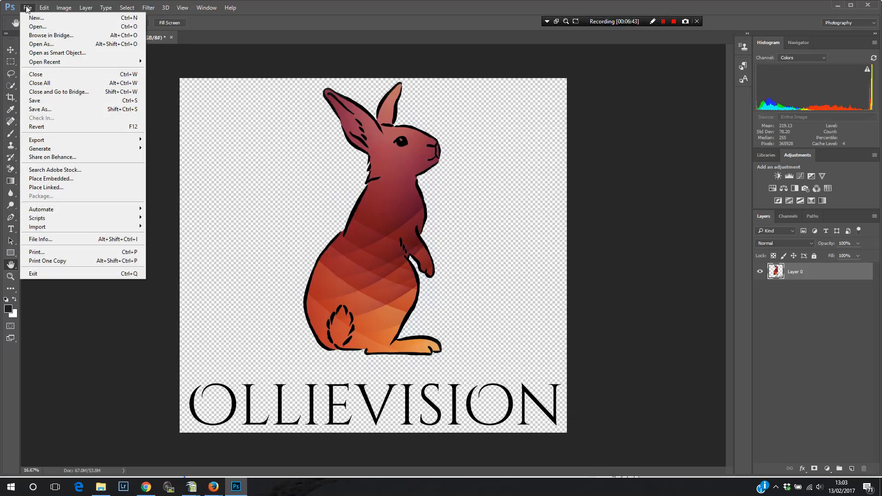
Resize the logo in Image Size to 2000 px wide (2000 × 1833), proportions linked.
click(63, 8)
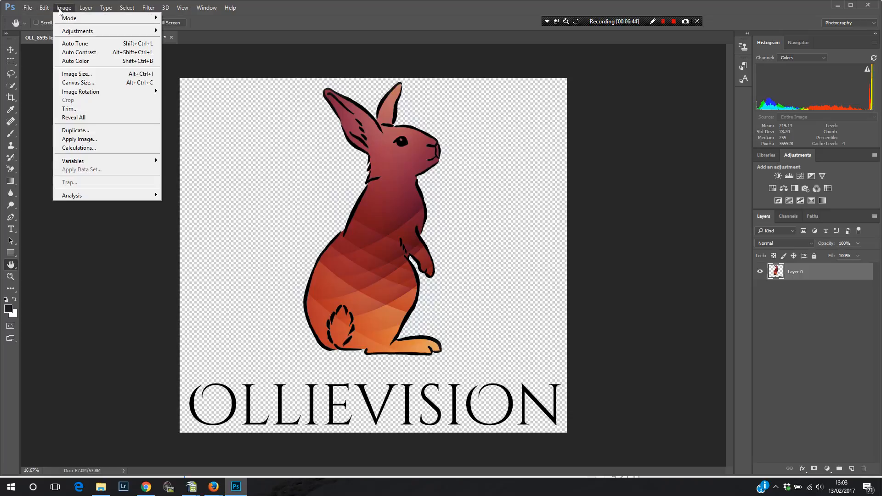
mouse_move(73, 74)
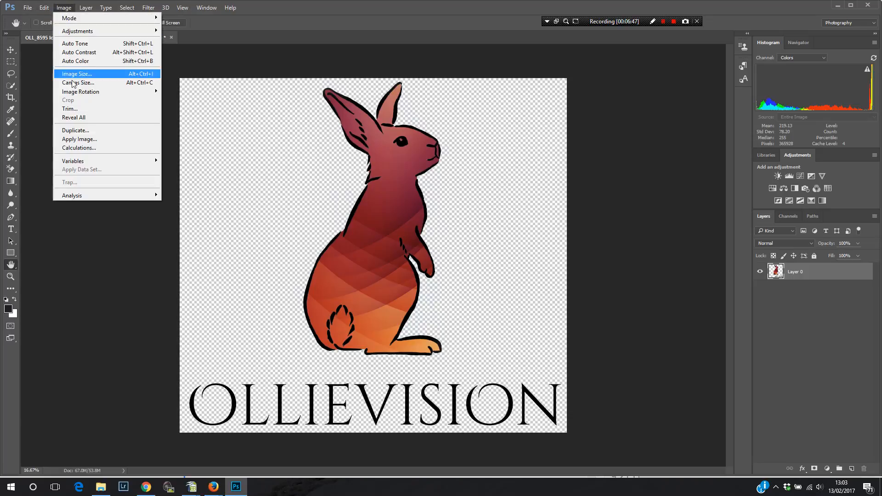
click(76, 74)
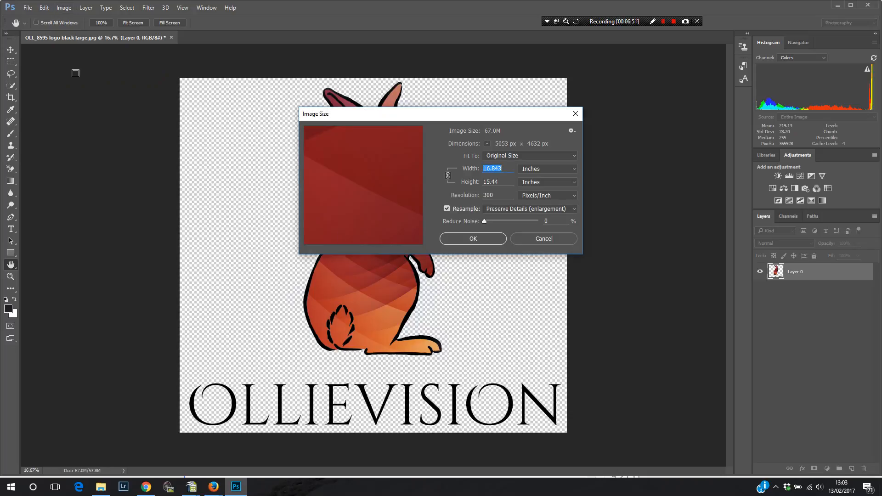
mouse_move(414, 165)
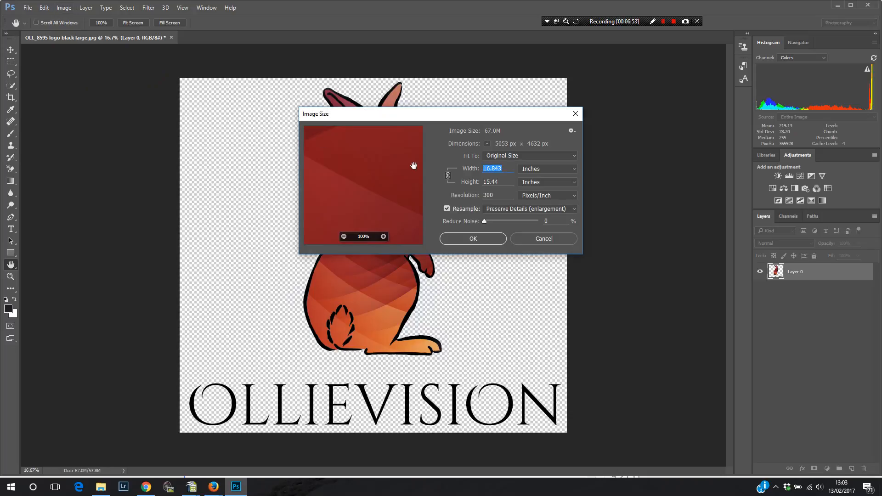
click(487, 143)
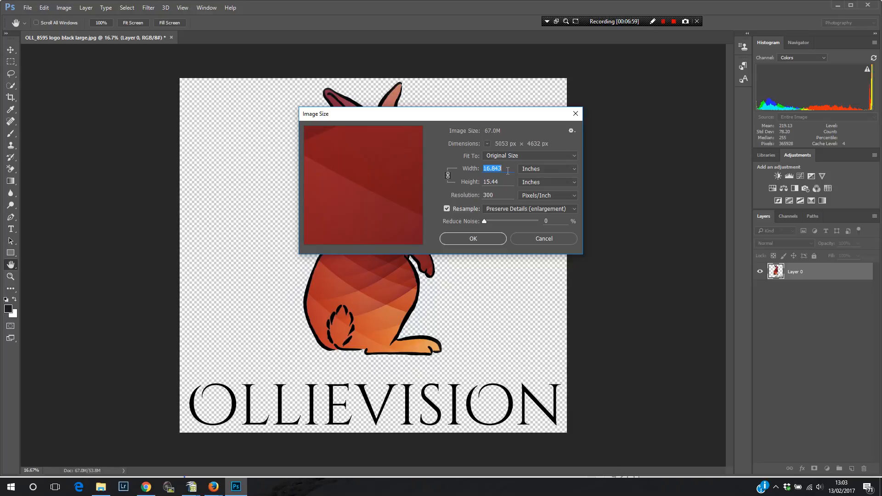
click(546, 169)
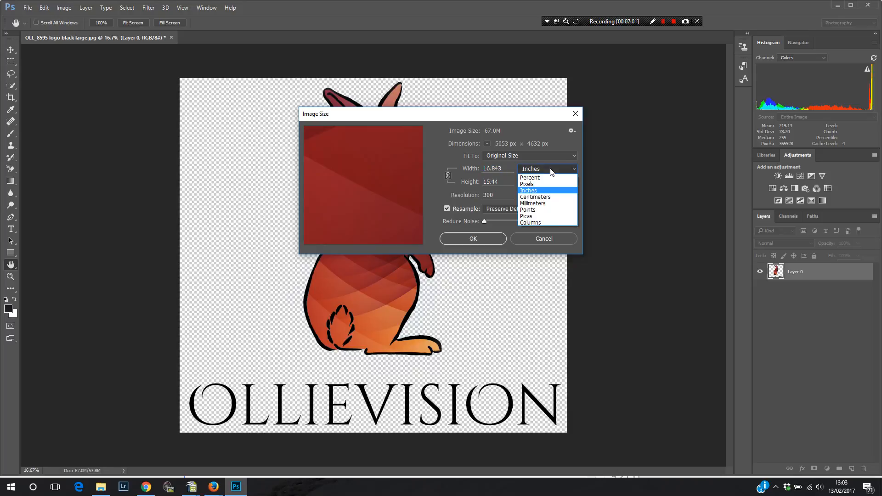
click(526, 184)
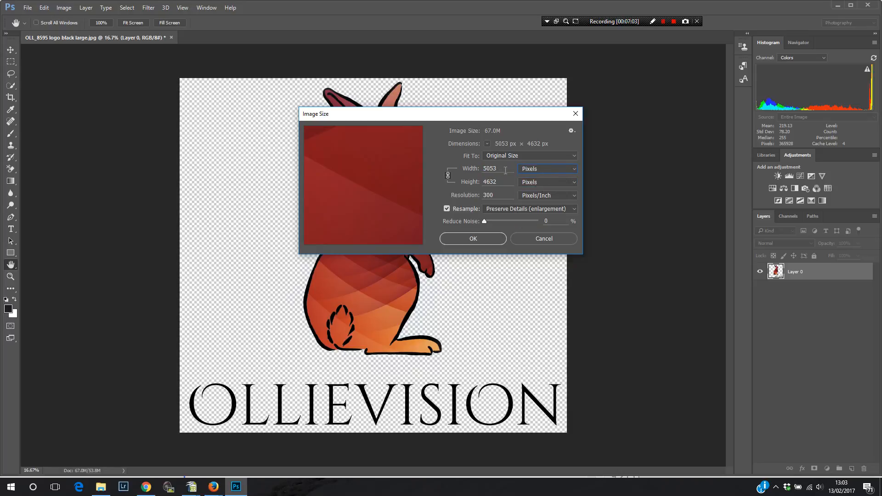
triple_click(489, 169)
text(2000)
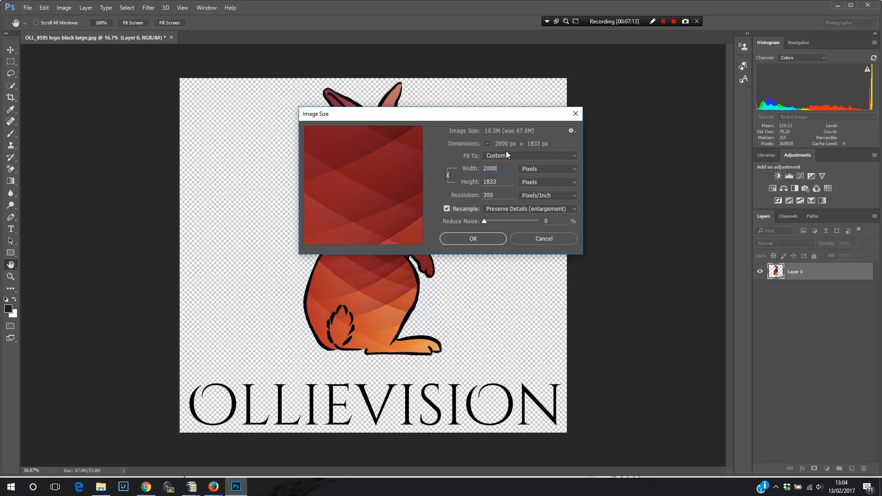
mouse_move(461, 212)
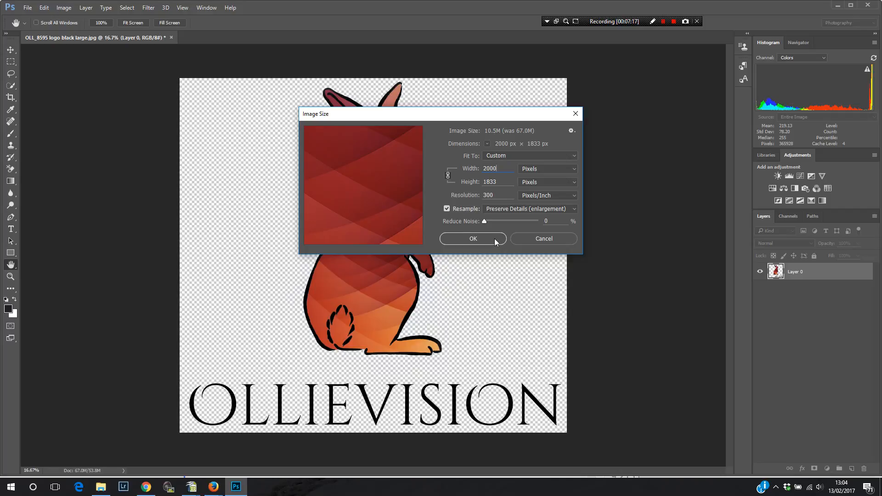
click(473, 238)
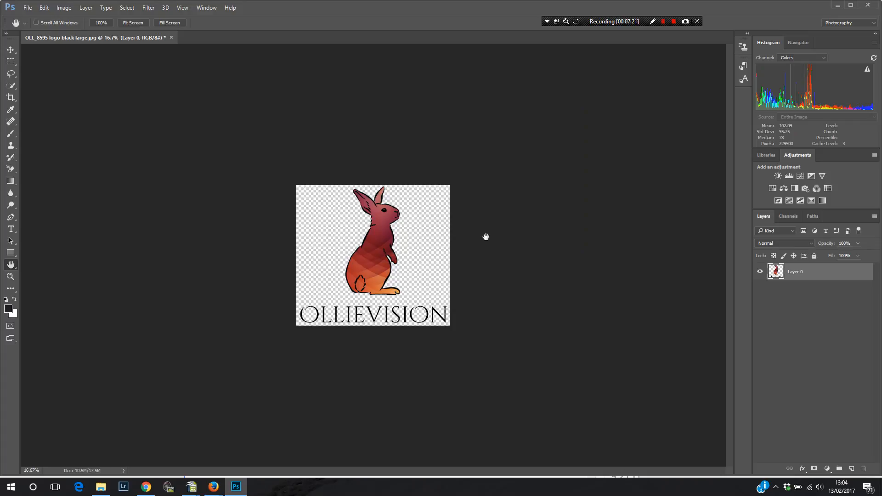
mouse_move(451, 188)
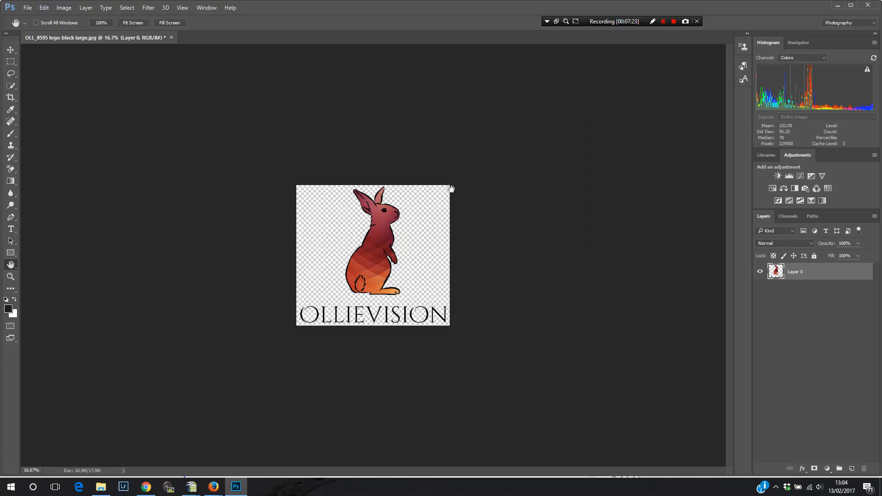
mouse_move(27, 8)
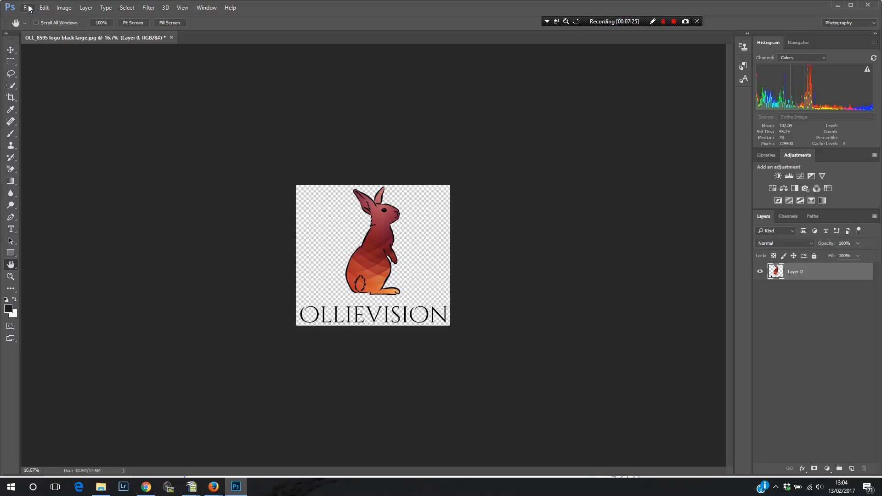
Open the File menu to reach the Export As command.
click(27, 7)
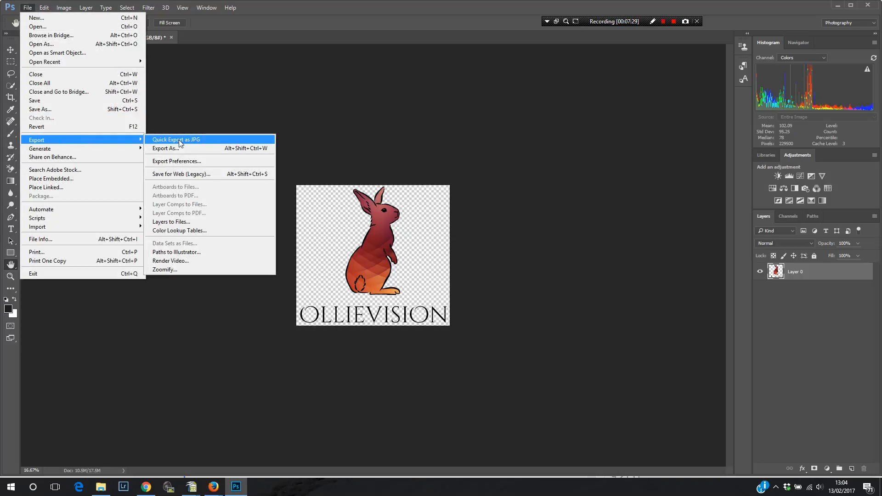
mouse_move(180, 148)
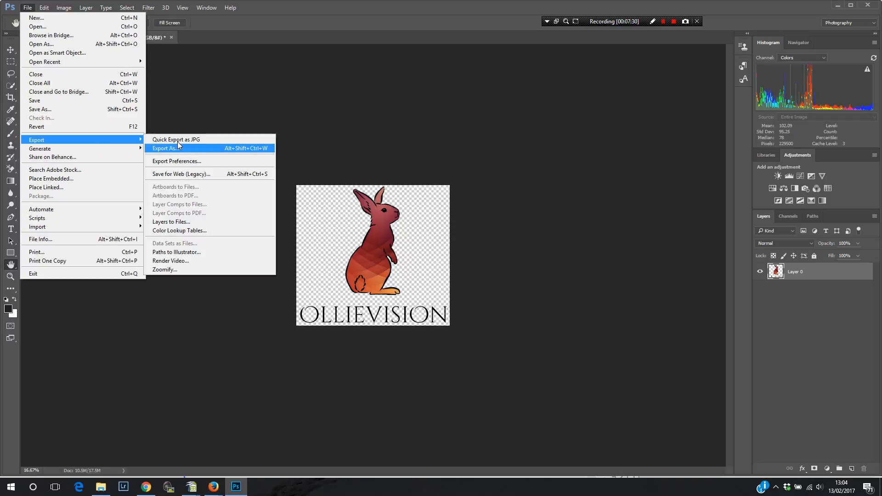
mouse_move(176, 139)
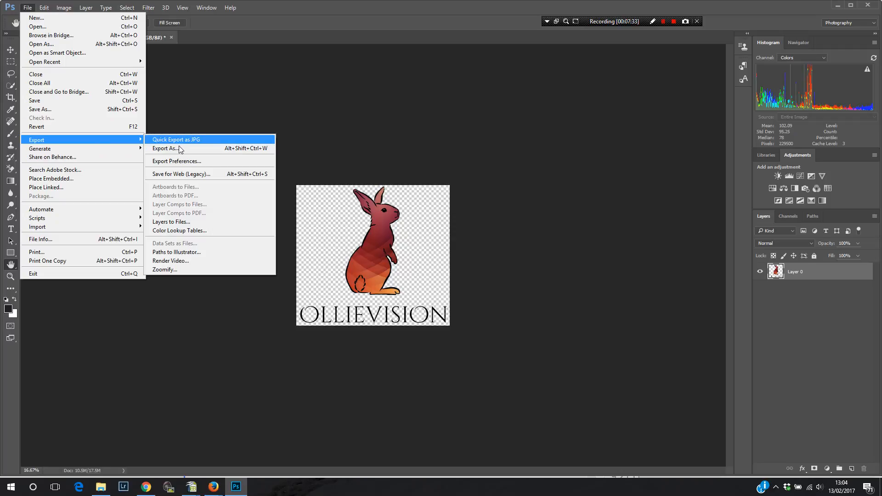
mouse_move(181, 148)
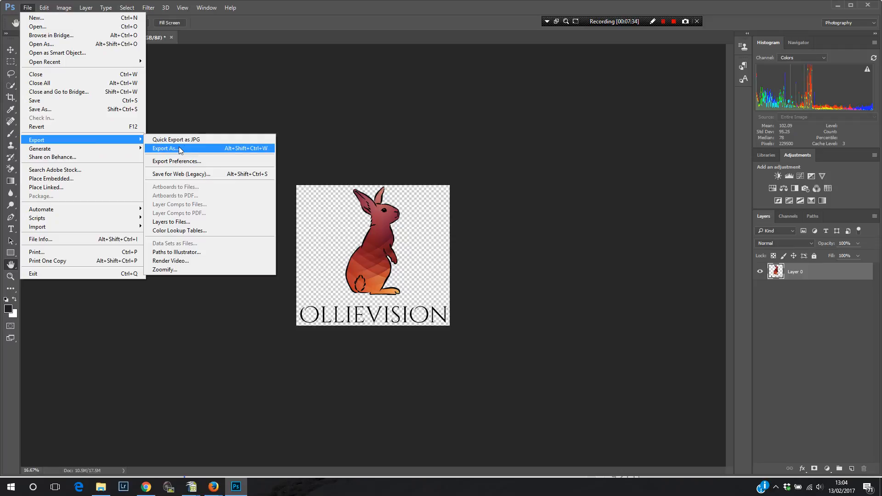
mouse_move(177, 140)
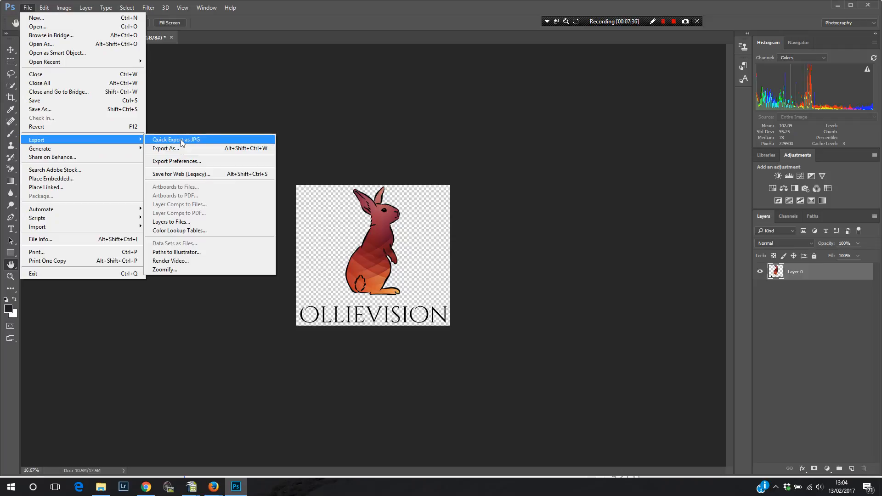
mouse_move(181, 148)
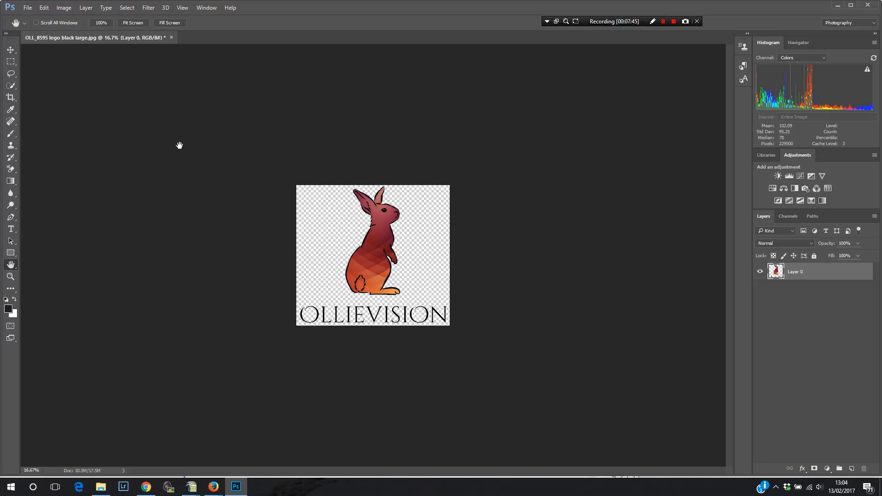
mouse_move(166, 226)
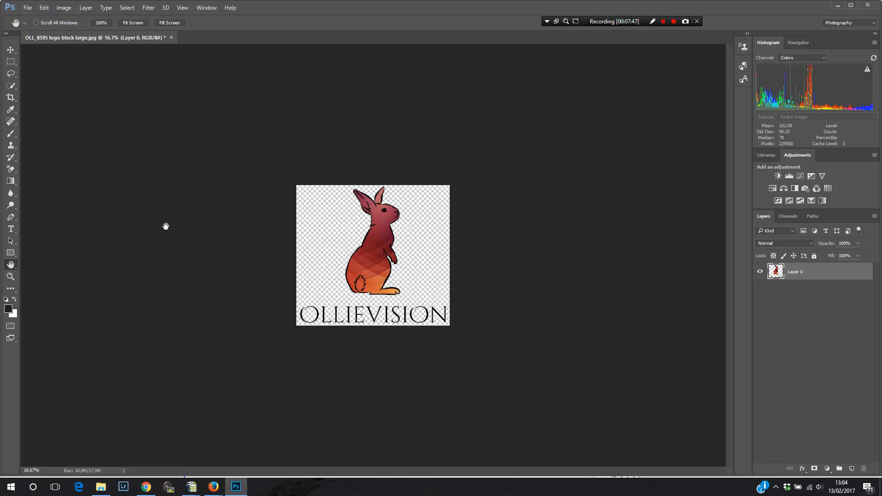
mouse_move(168, 230)
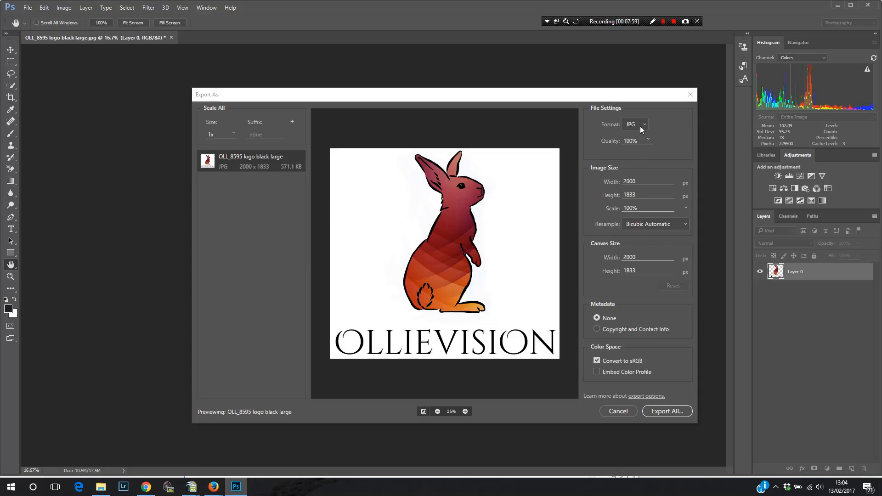
Set export to transparent PNG with copyright and contact metadata and embedded colour profile.
click(635, 125)
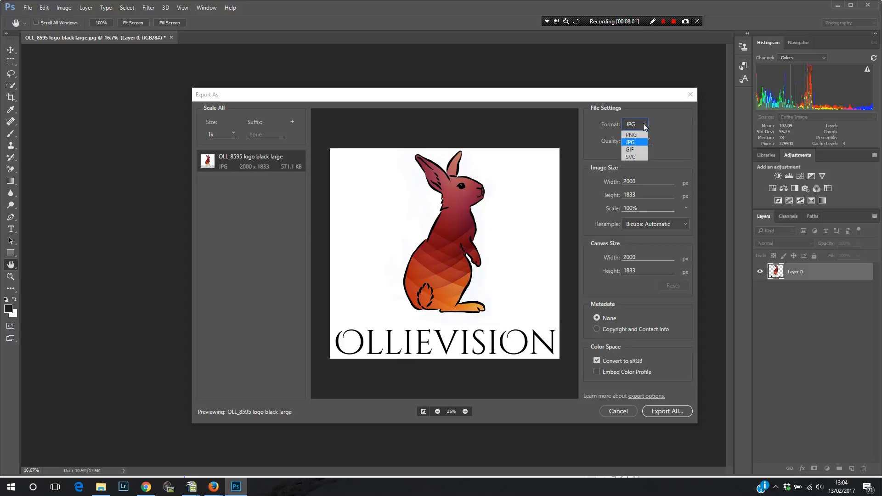
click(631, 135)
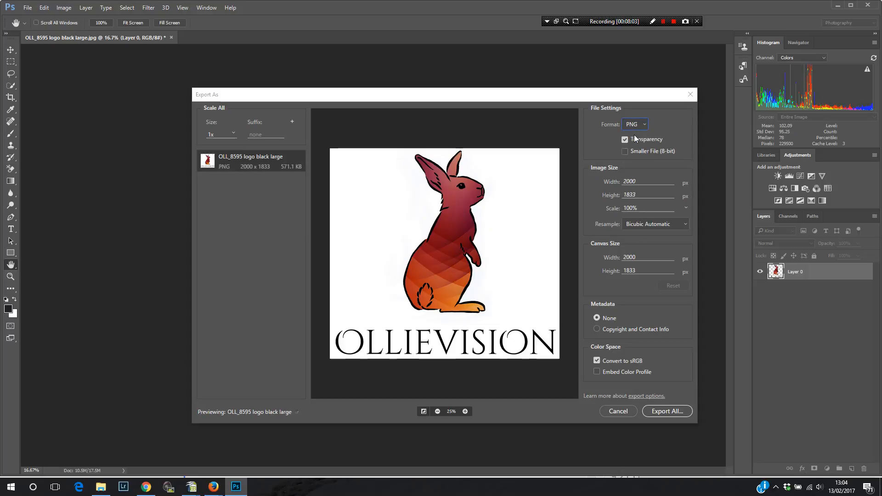
click(624, 139)
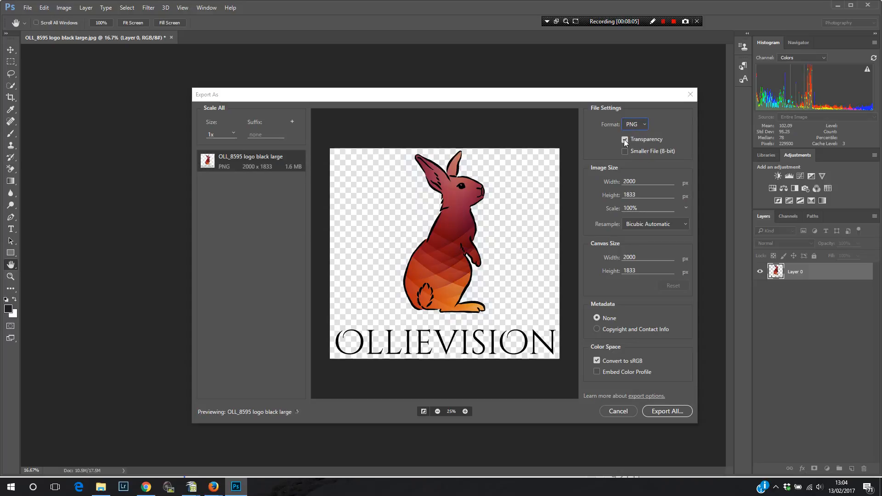
click(624, 140)
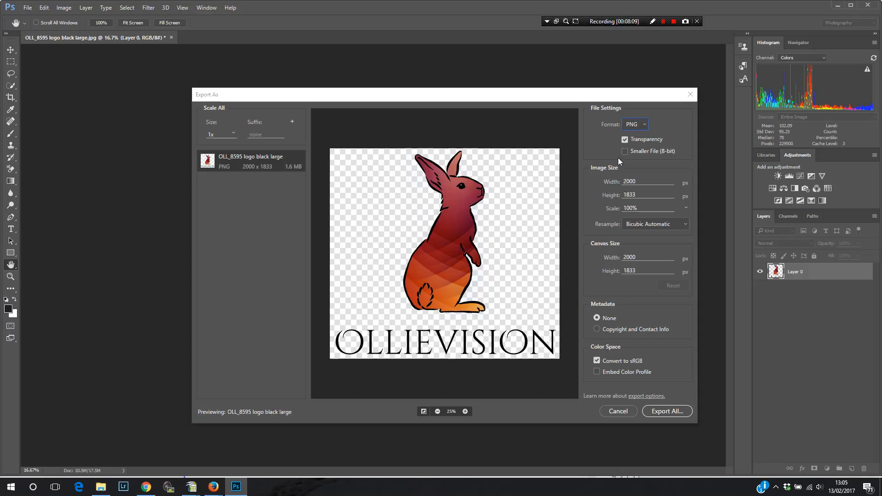
click(597, 329)
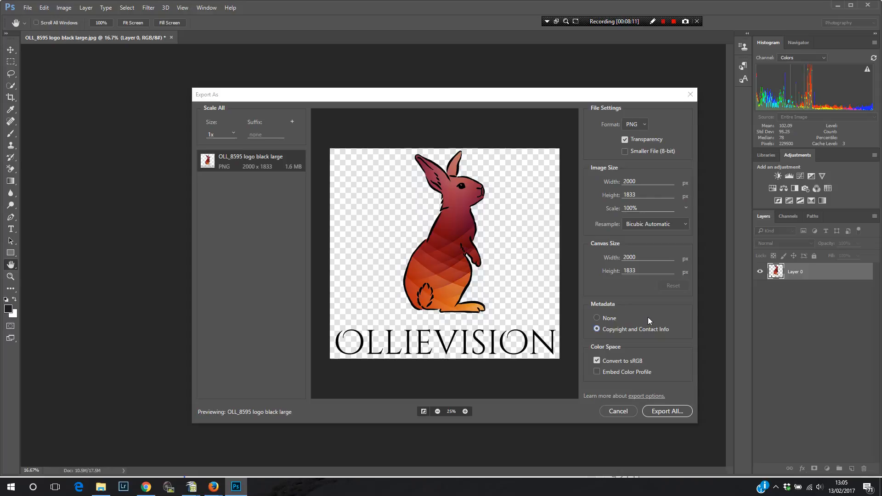
mouse_move(653, 318)
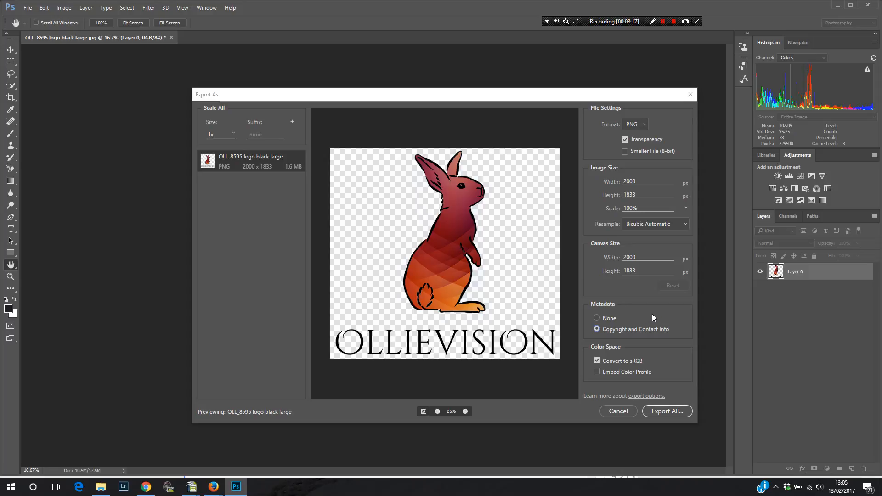
click(597, 372)
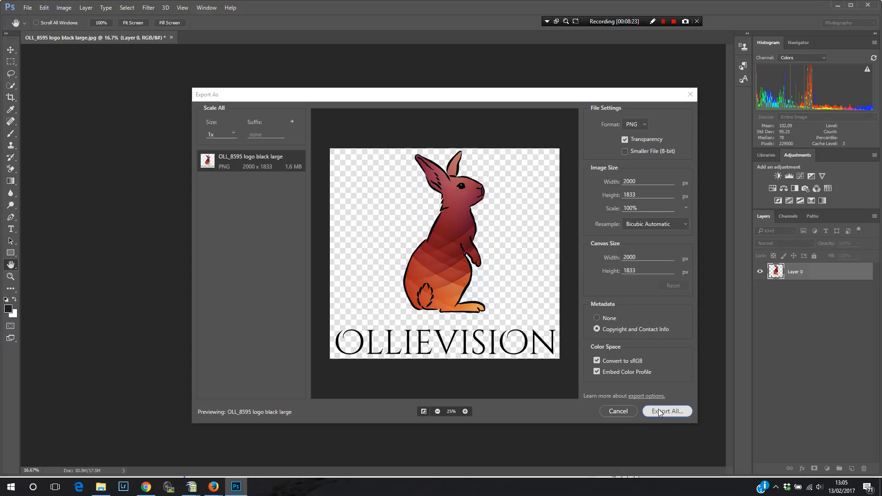
Export the logo as PNG named 'OLL_8595 logo transparent 2000 pix' in the Danny logo folder.
click(667, 411)
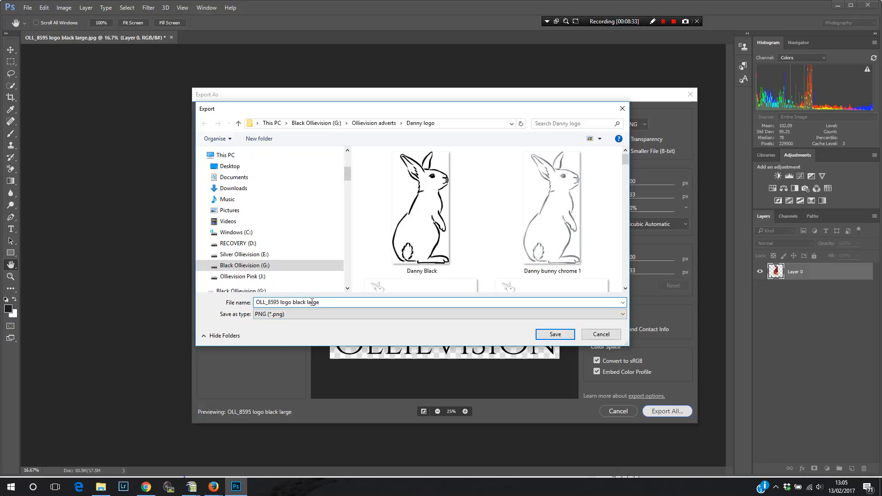
double_click(306, 303)
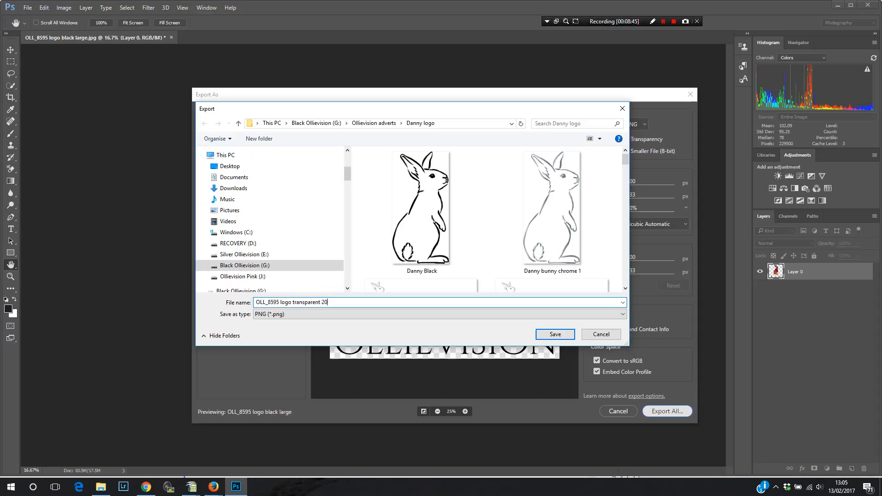
text(00)
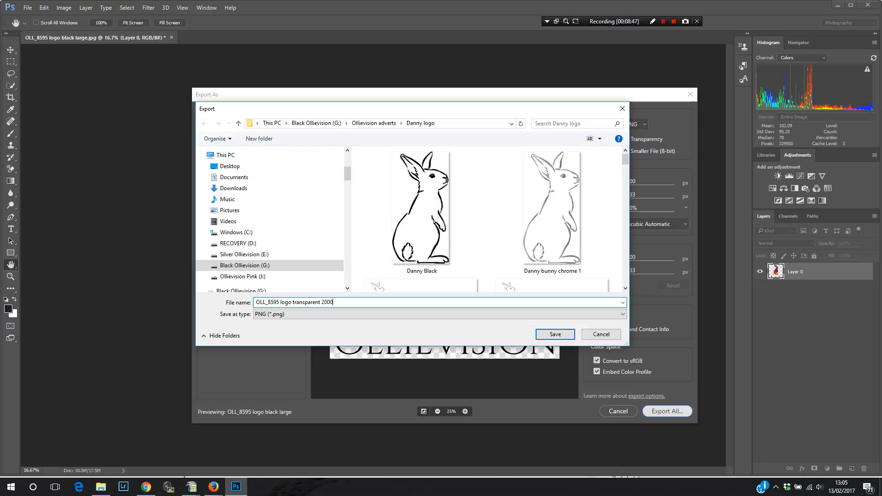
text(pix)
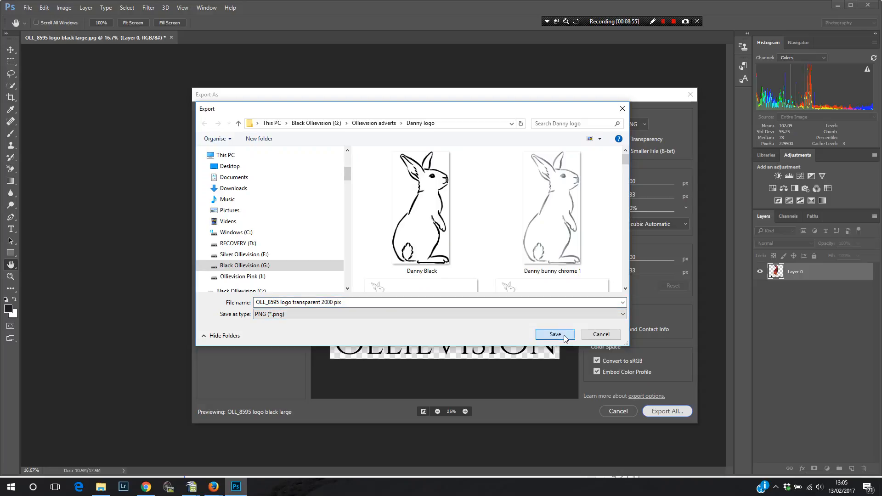
click(555, 334)
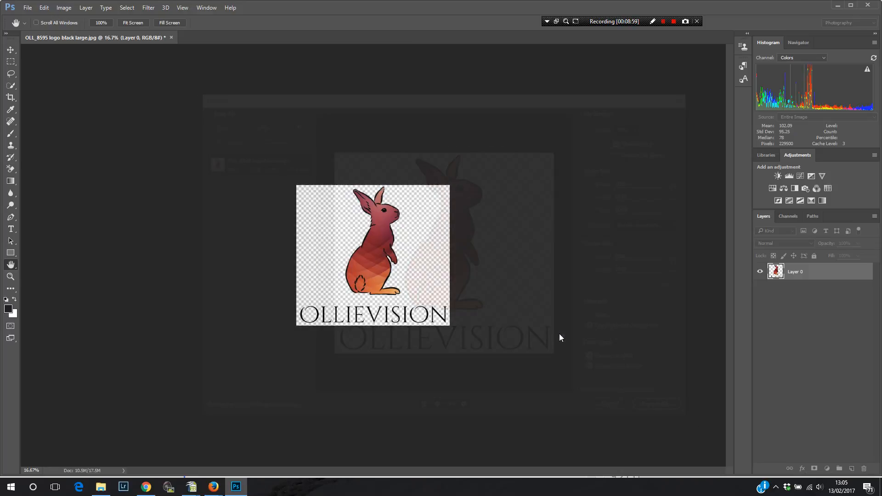
Check in File Explorer that 'OLL_8595 logo transparent 2000 pix' appears in Danny logo.
click(101, 487)
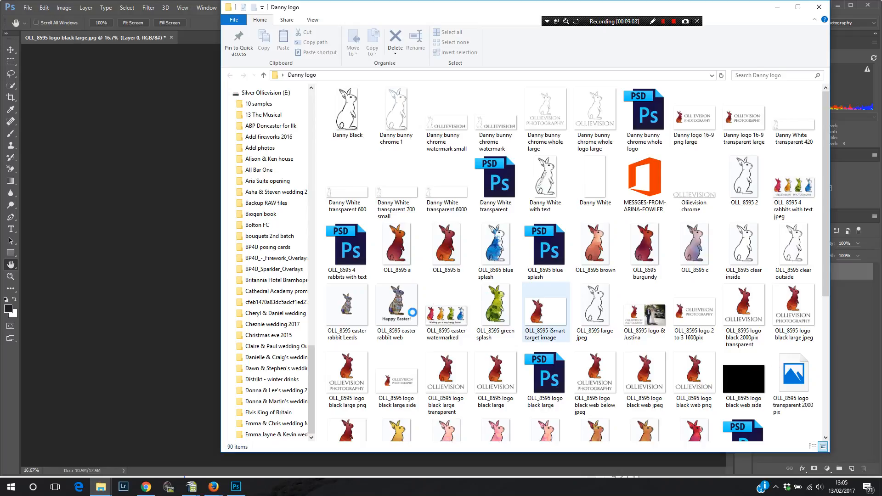
click(744, 179)
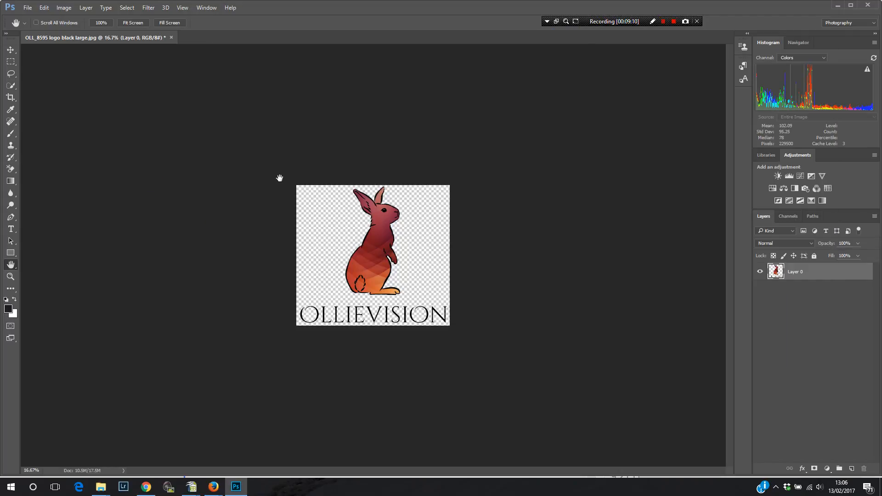
mouse_move(466, 233)
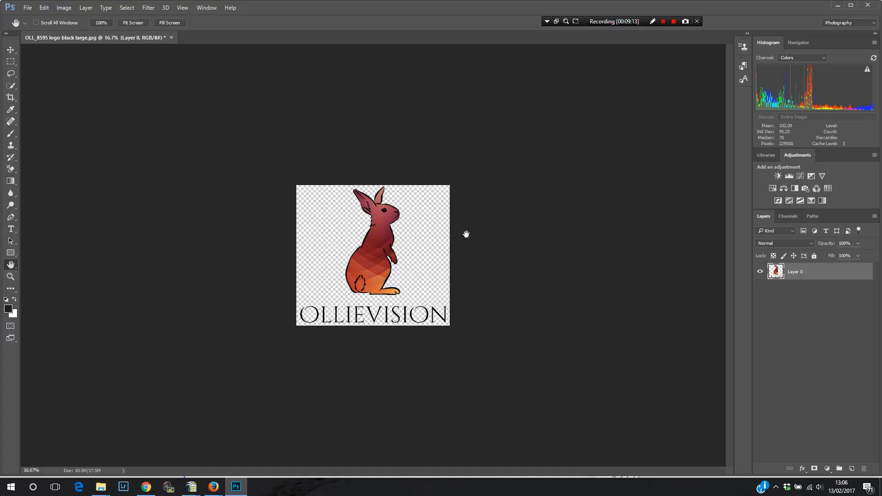
mouse_move(399, 254)
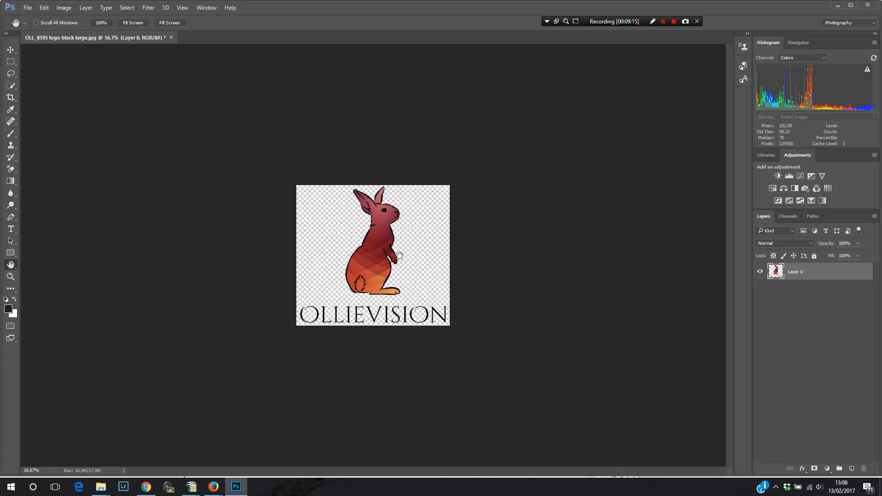
mouse_move(364, 171)
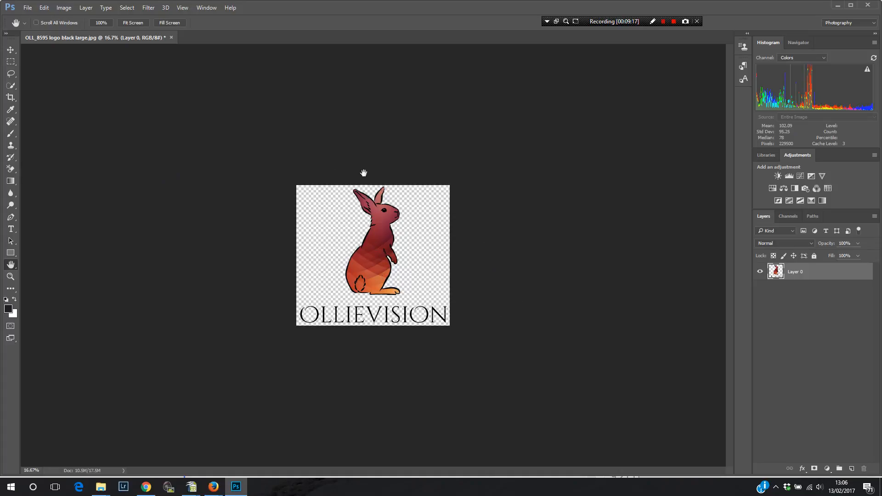
mouse_move(616, 236)
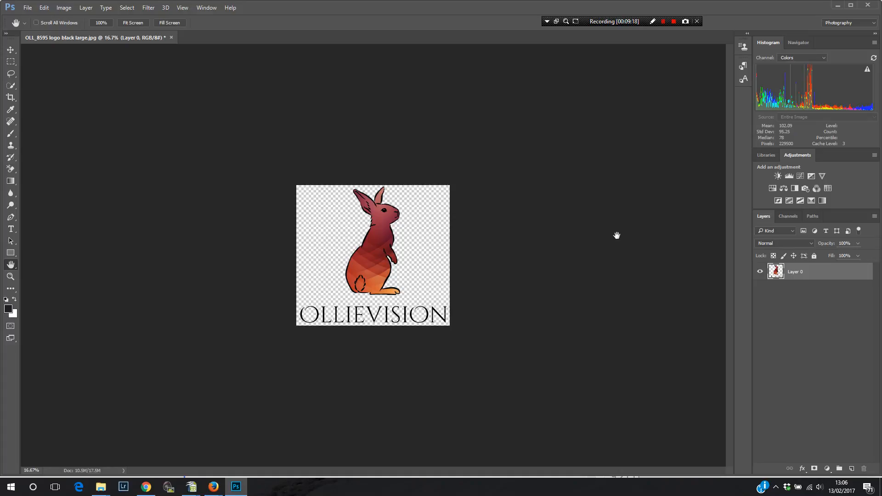